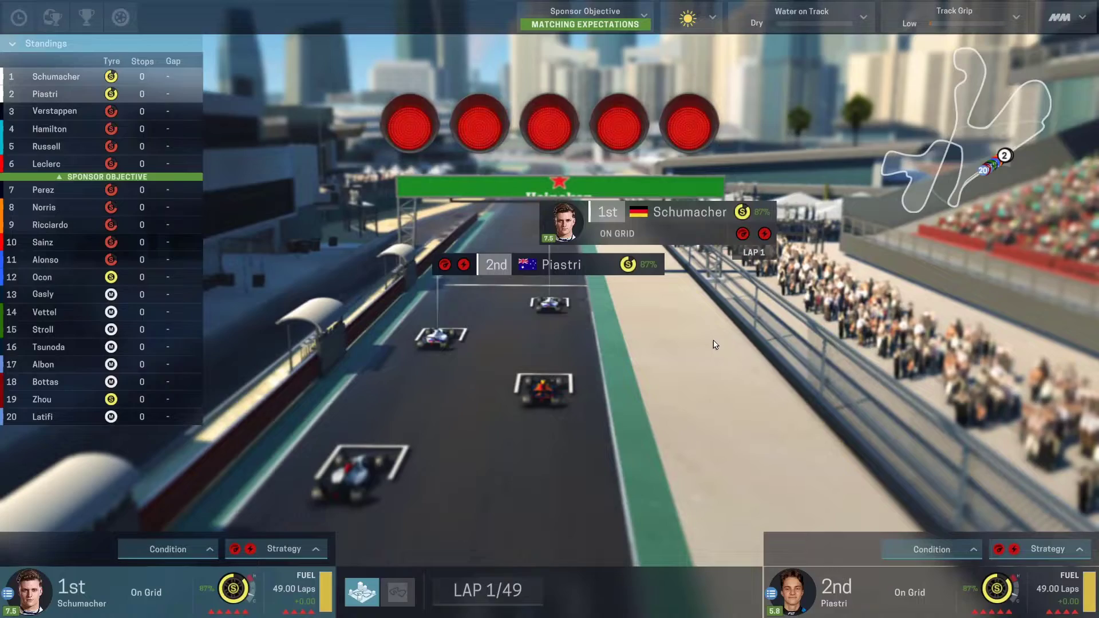
# Step: Bring up Motorsport Manager's Steam properties on the Local Files section
pyautogui.click(606, 590)
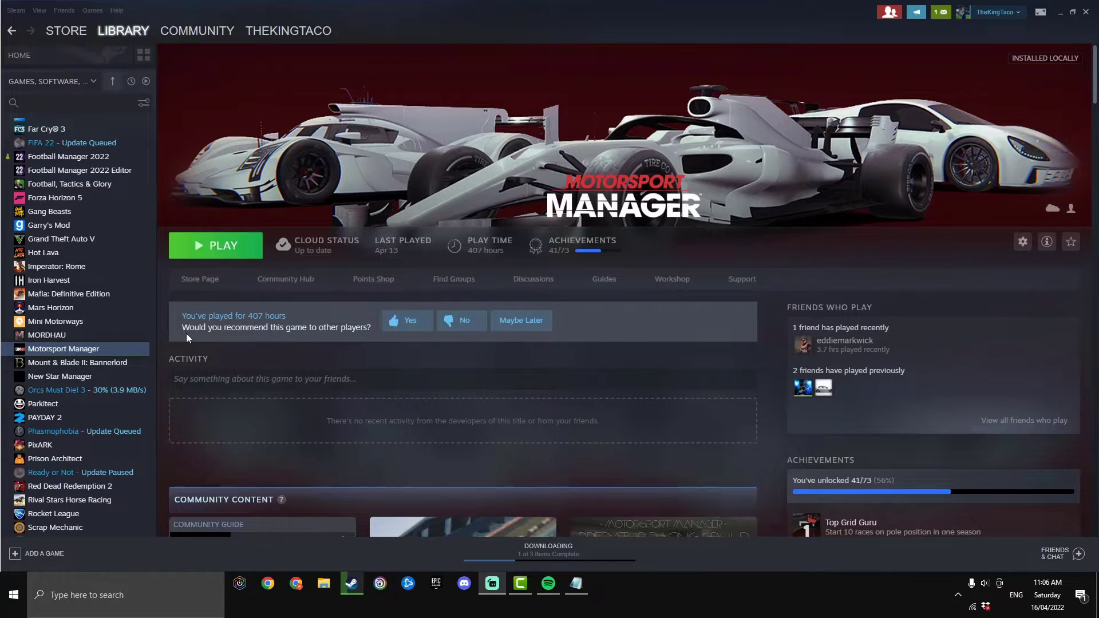
pyautogui.moveTo(138, 349)
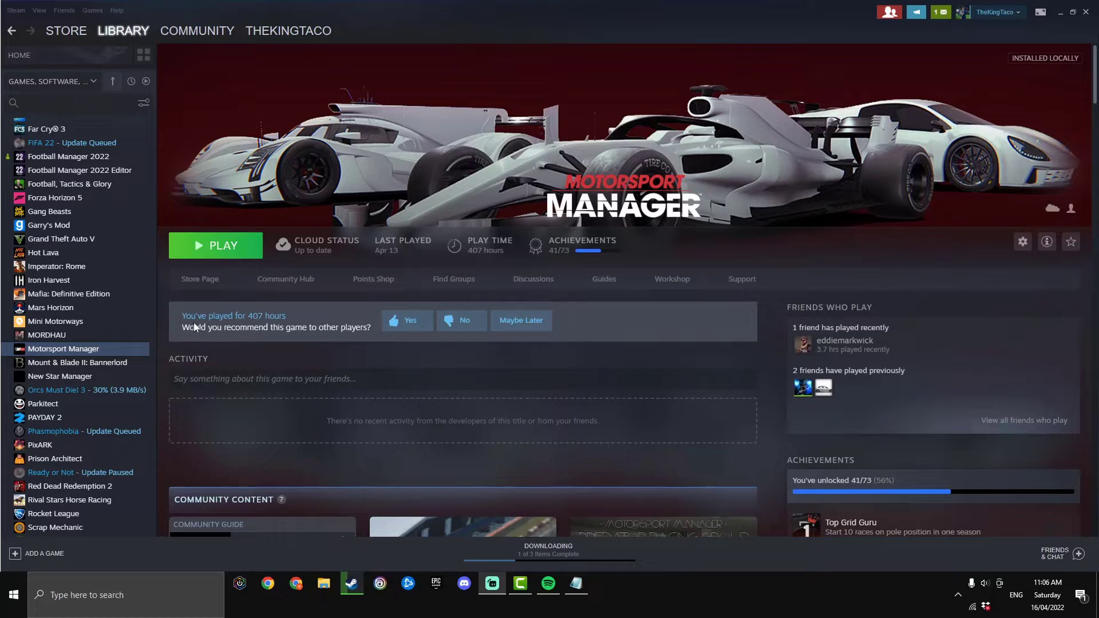
pyautogui.moveTo(87, 352)
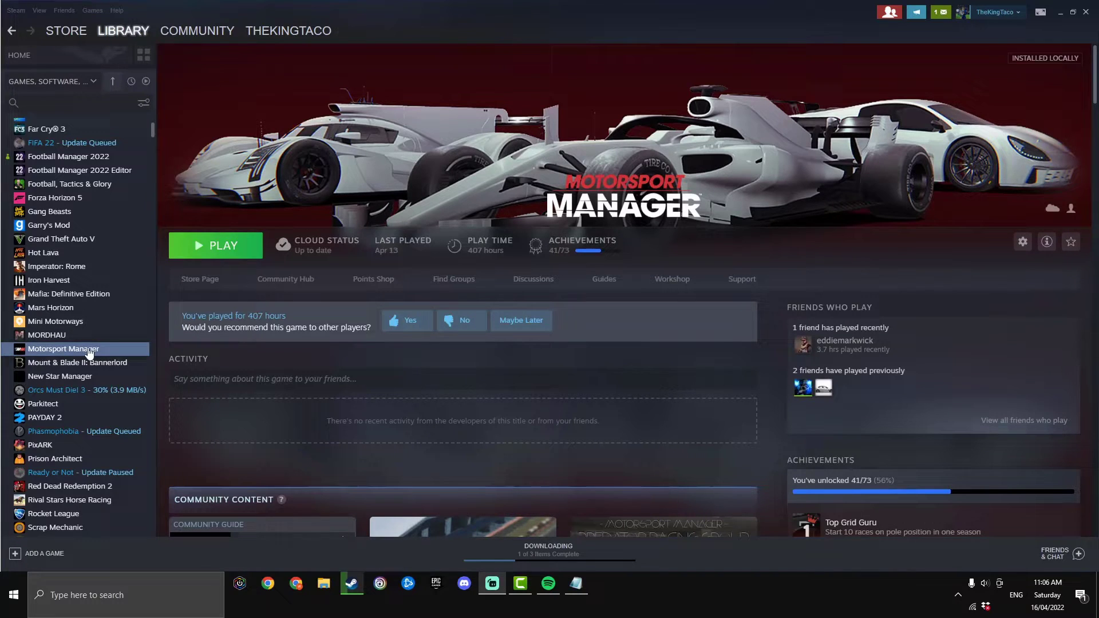
pyautogui.rightClick(63, 349)
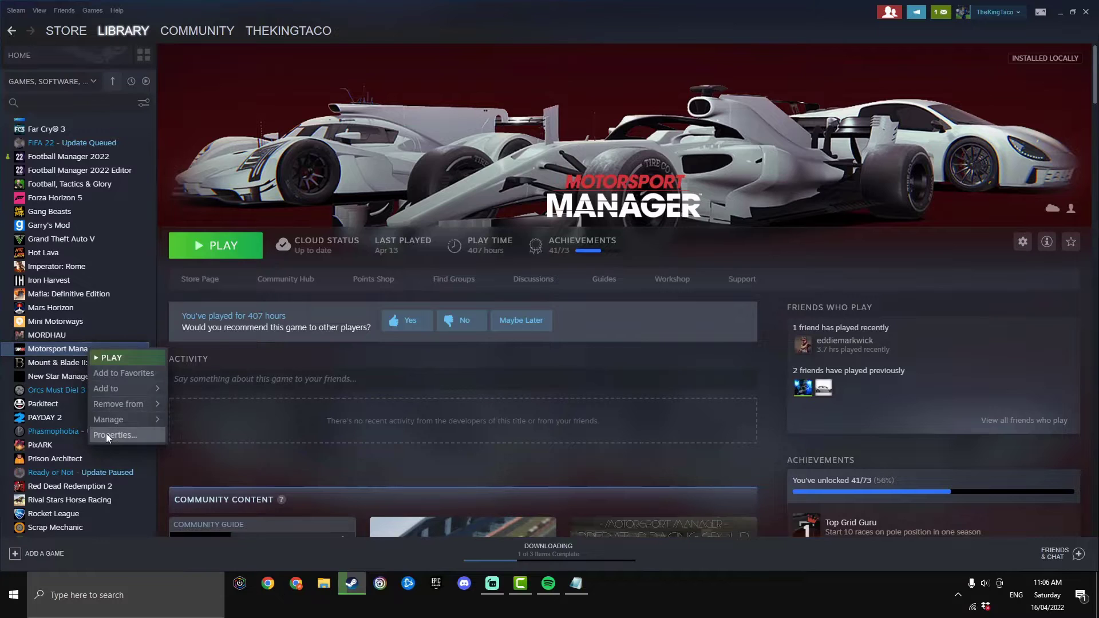
pyautogui.click(115, 435)
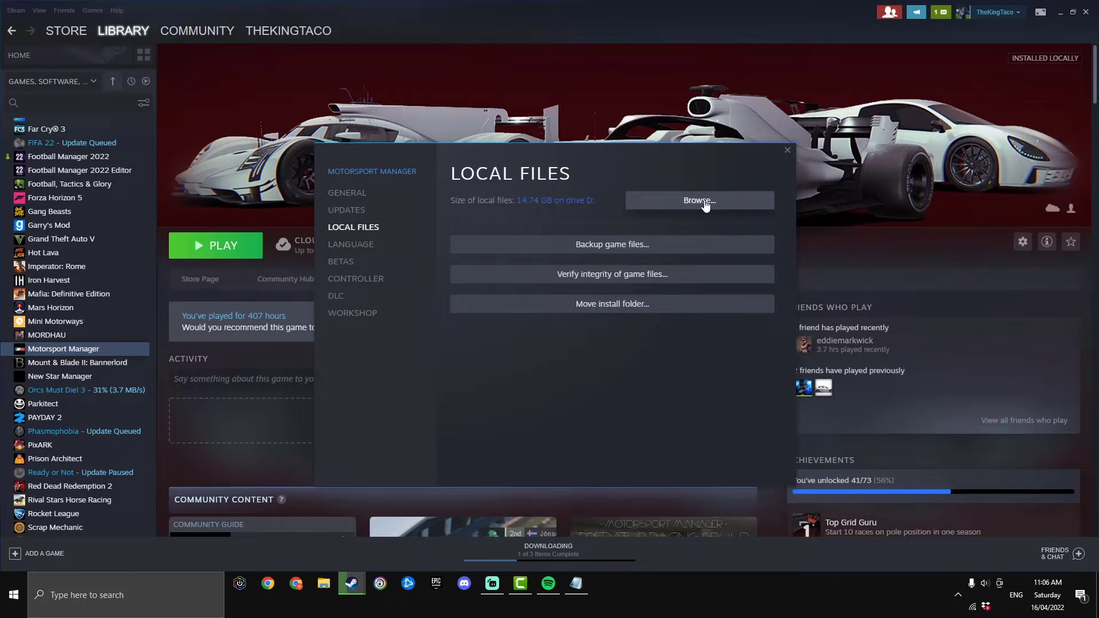
# Step: Browse the game's local files and navigate steamapps > workshop > content > 415200
pyautogui.click(698, 200)
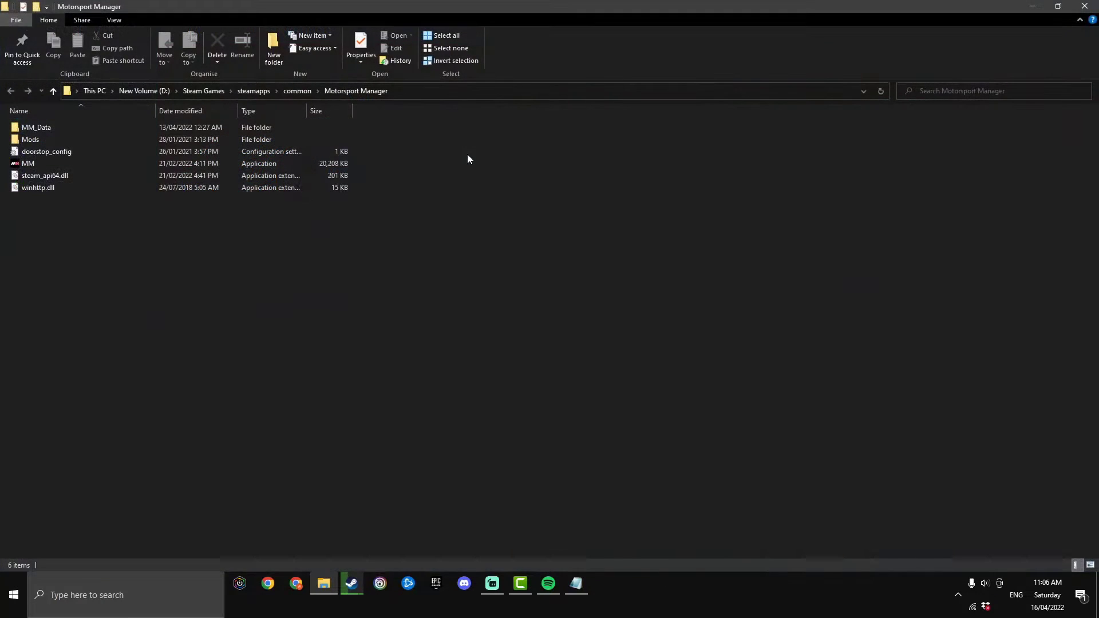
pyautogui.moveTo(298, 103)
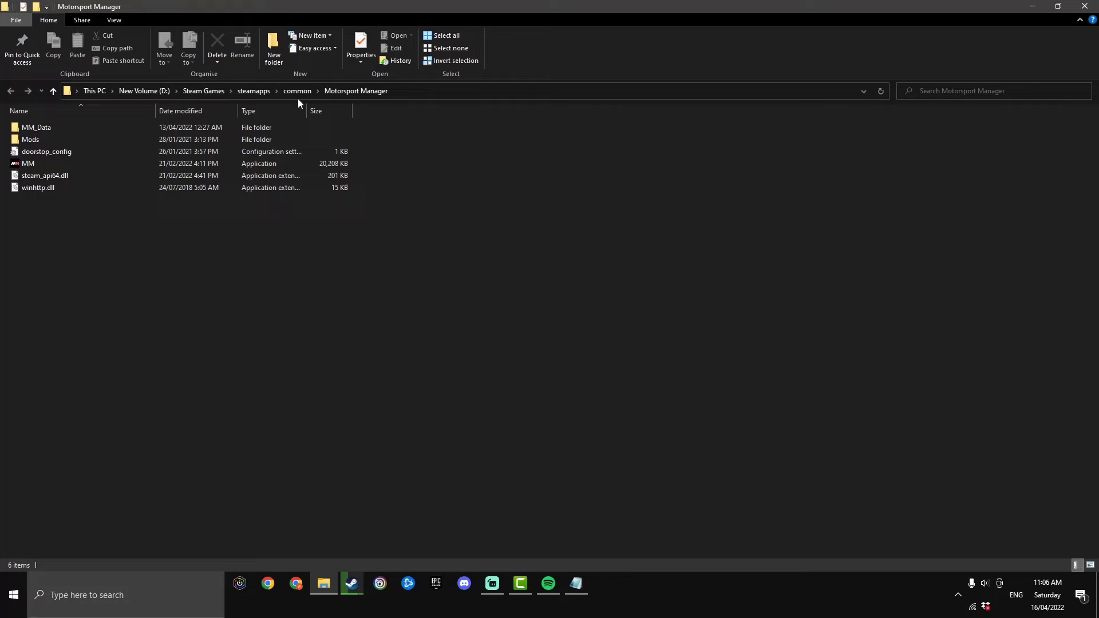
pyautogui.moveTo(203, 90)
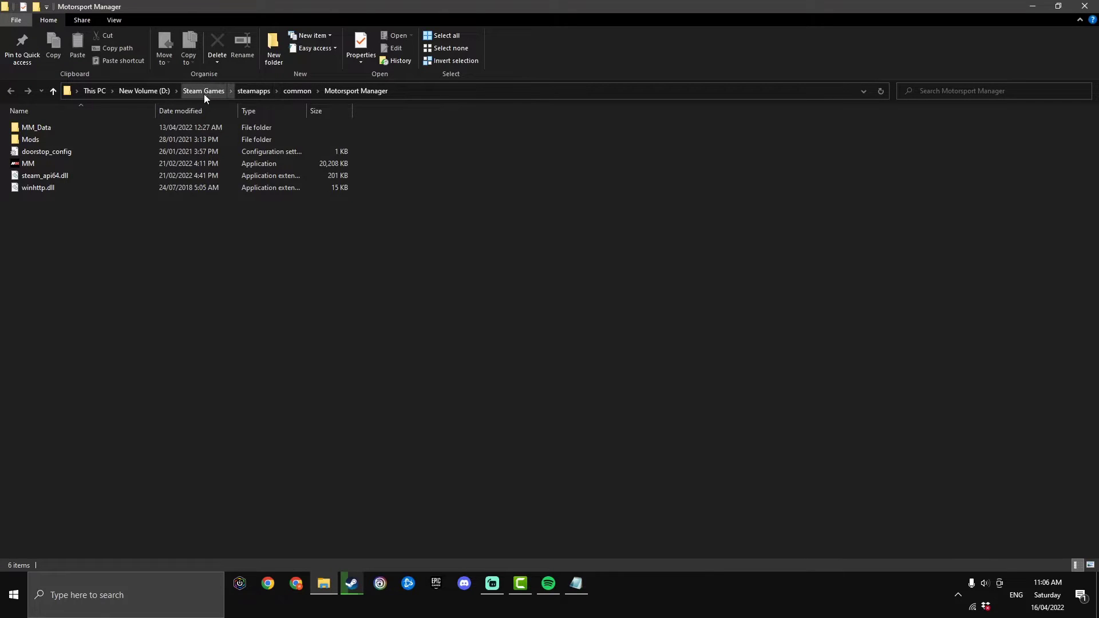
pyautogui.click(253, 91)
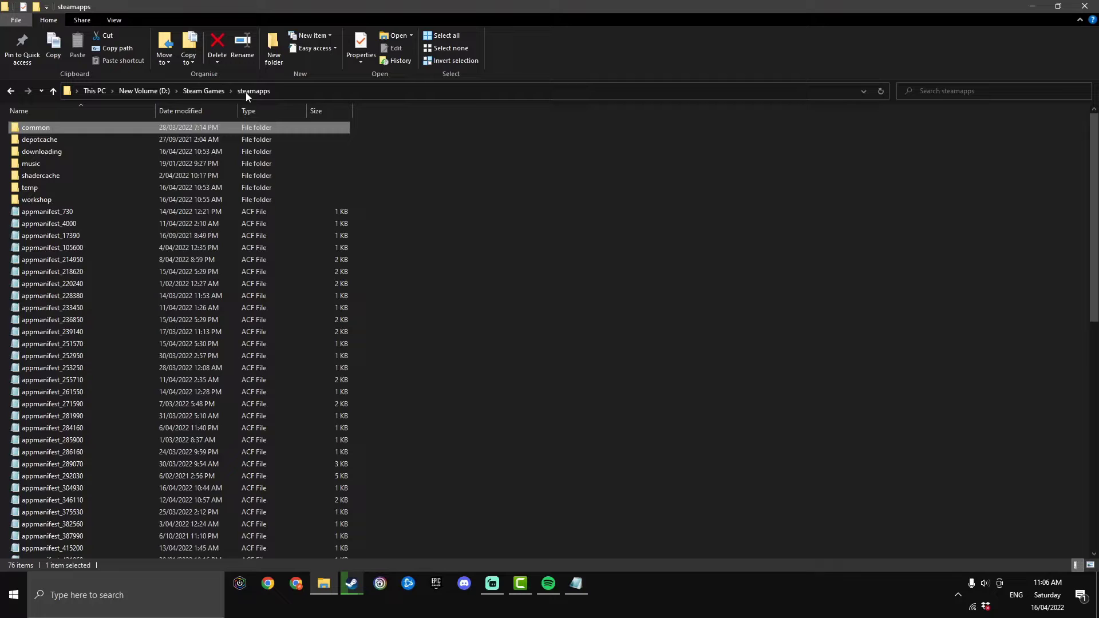
pyautogui.doubleClick(36, 199)
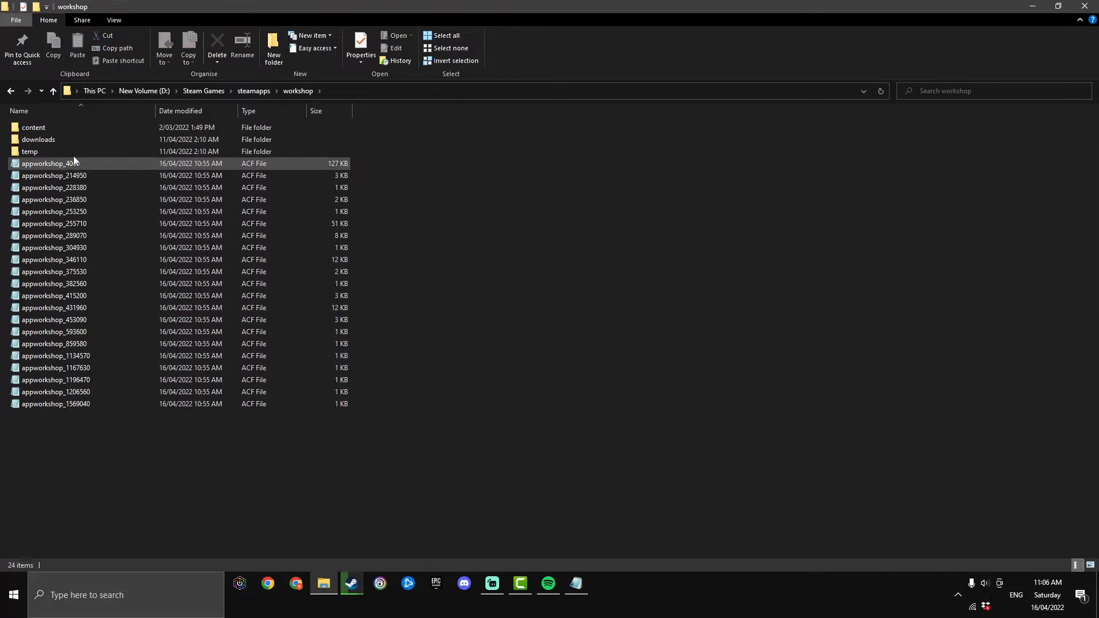
pyautogui.doubleClick(33, 127)
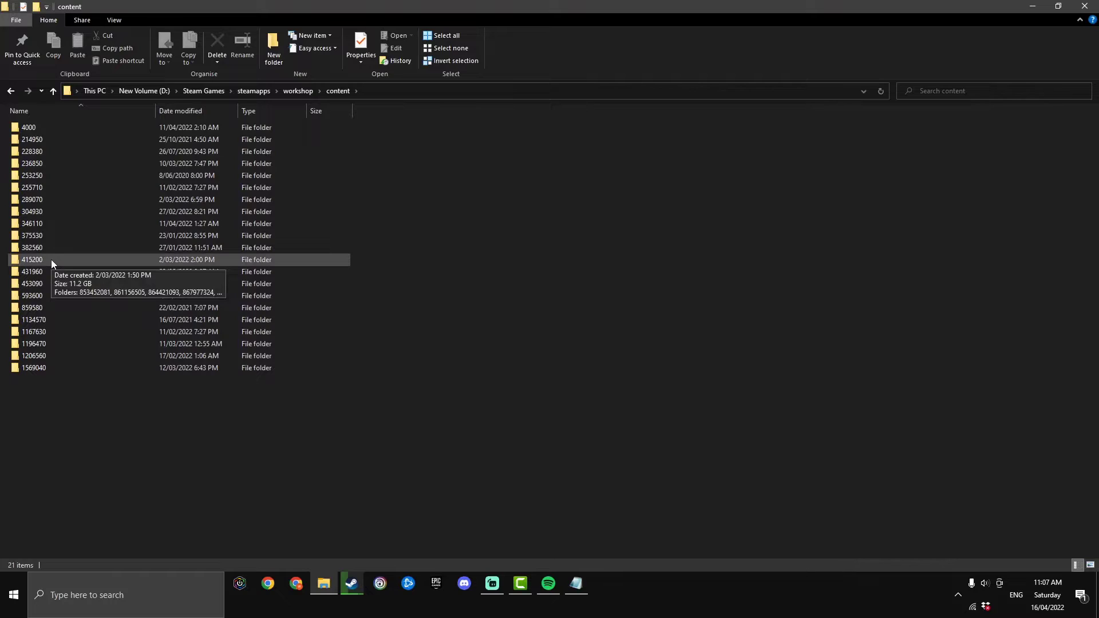
pyautogui.doubleClick(32, 259)
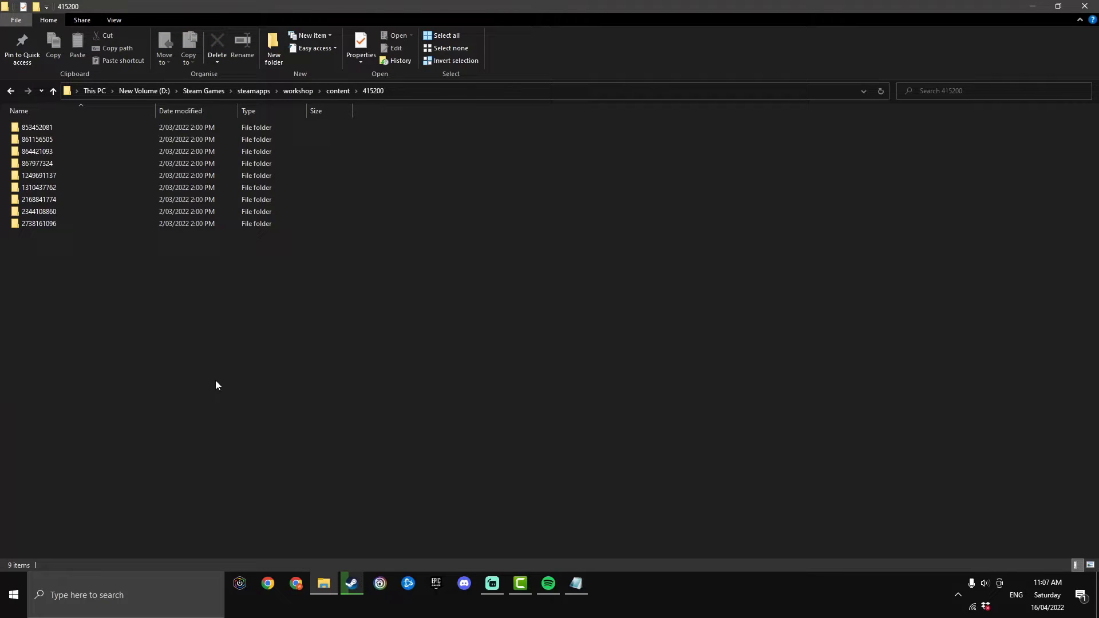
pyautogui.moveTo(70, 252)
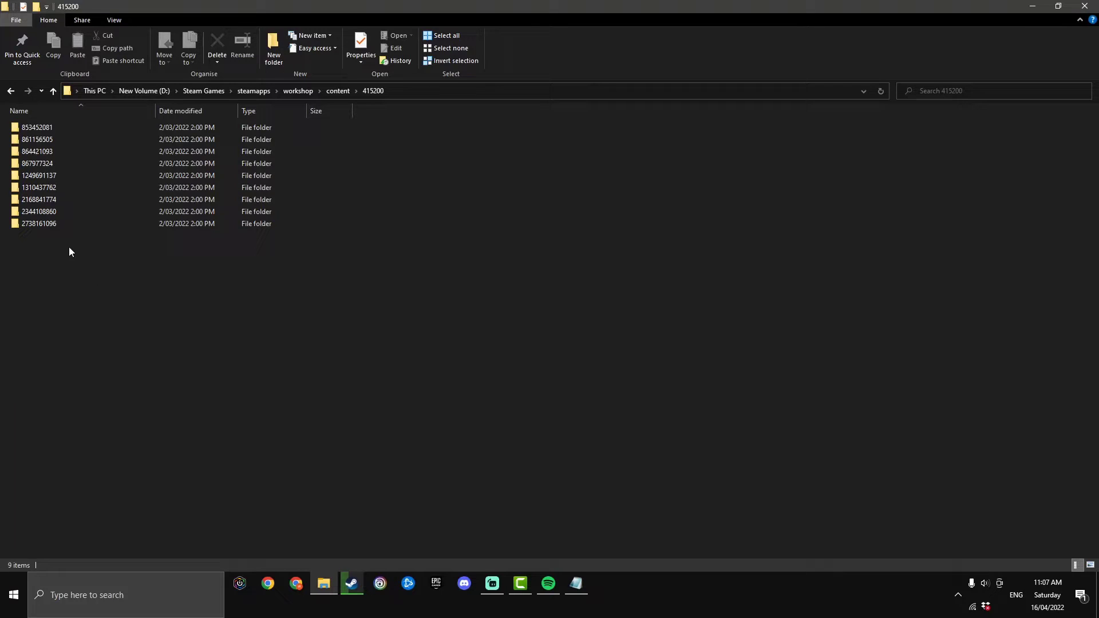
pyautogui.moveTo(38, 223)
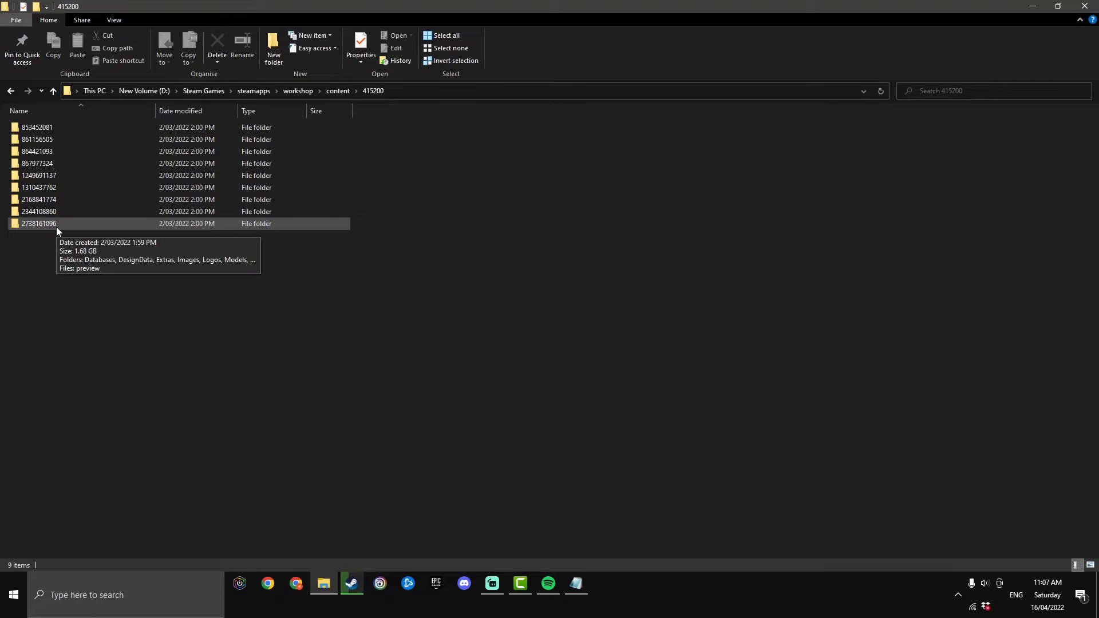
pyautogui.doubleClick(38, 223)
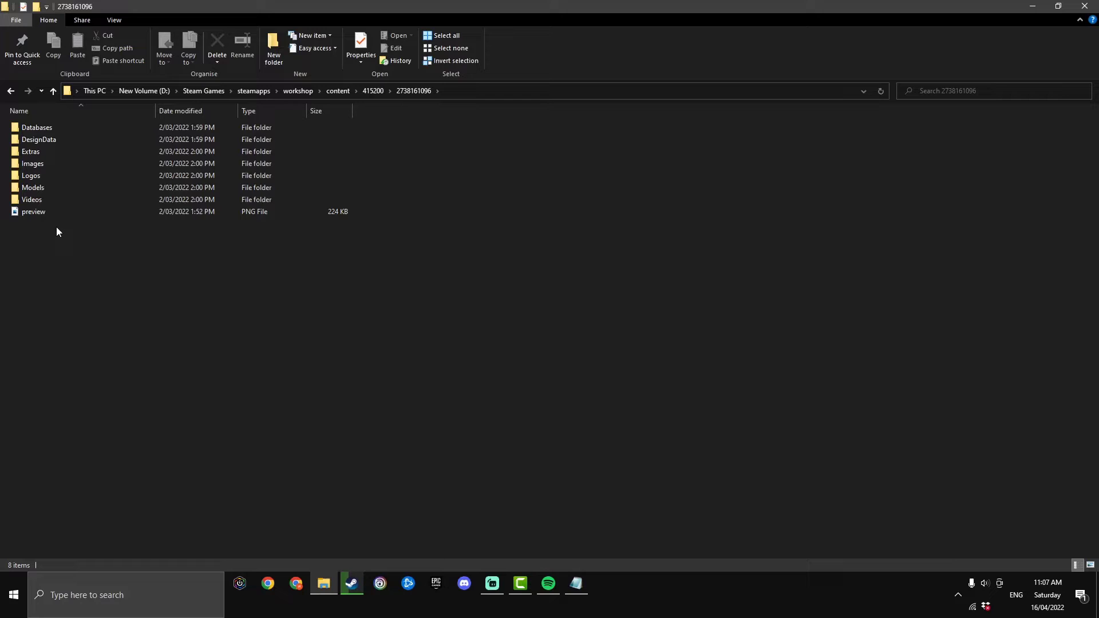
pyautogui.doubleClick(31, 151)
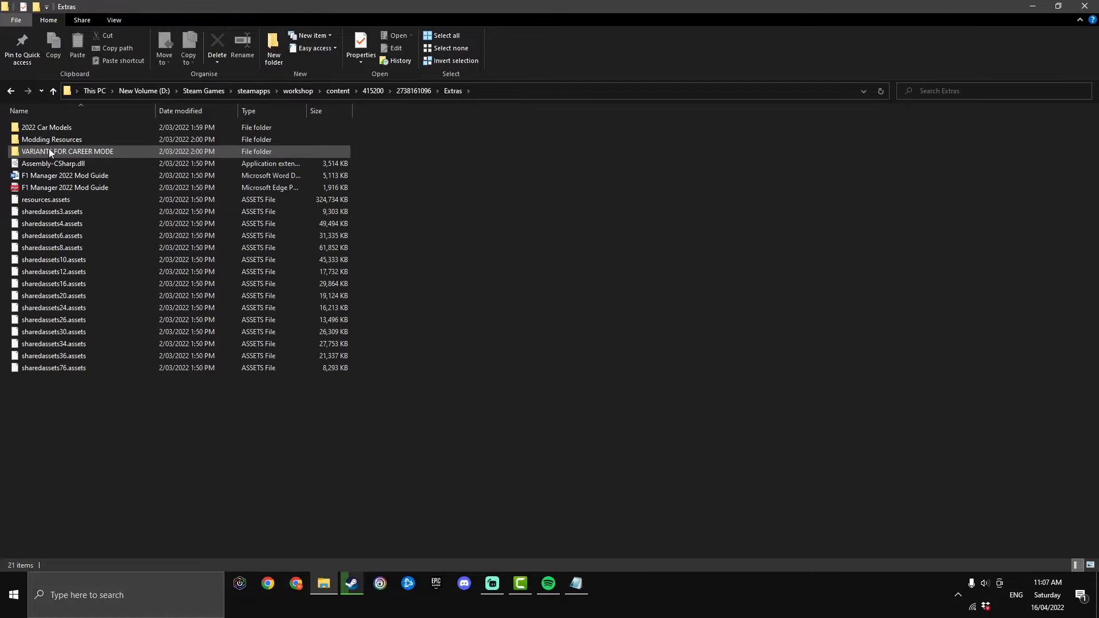
pyautogui.click(68, 151)
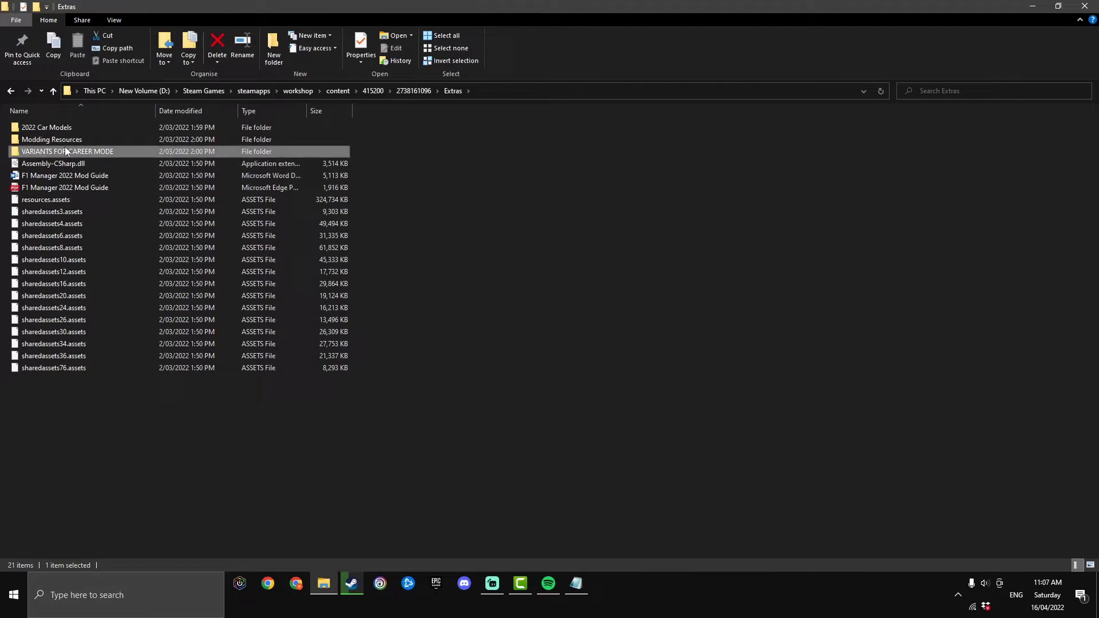
pyautogui.doubleClick(68, 151)
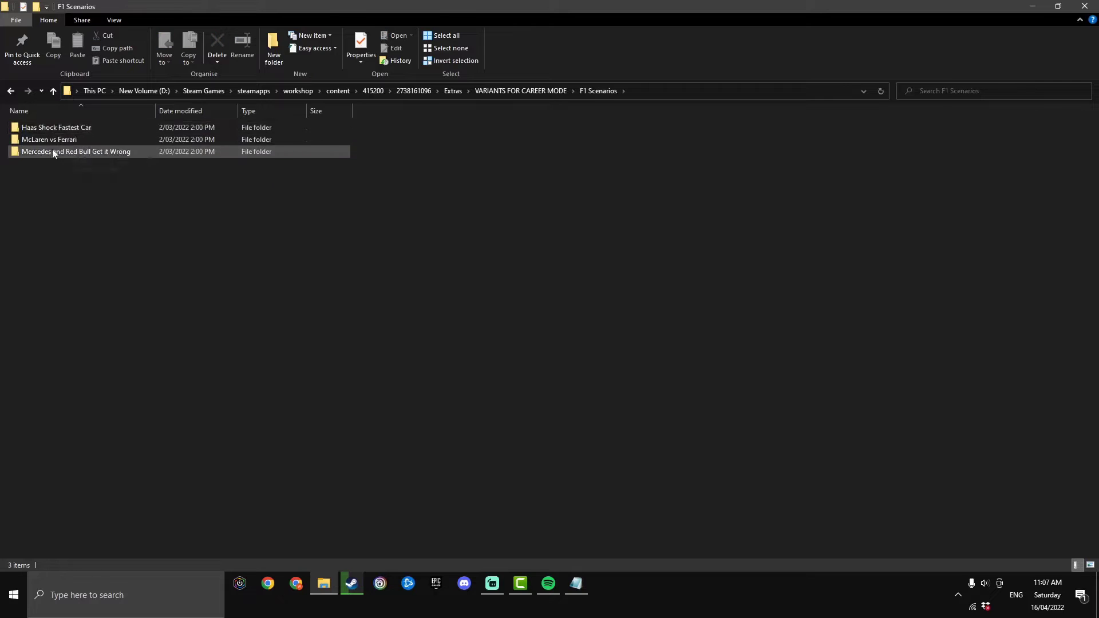
pyautogui.moveTo(68, 156)
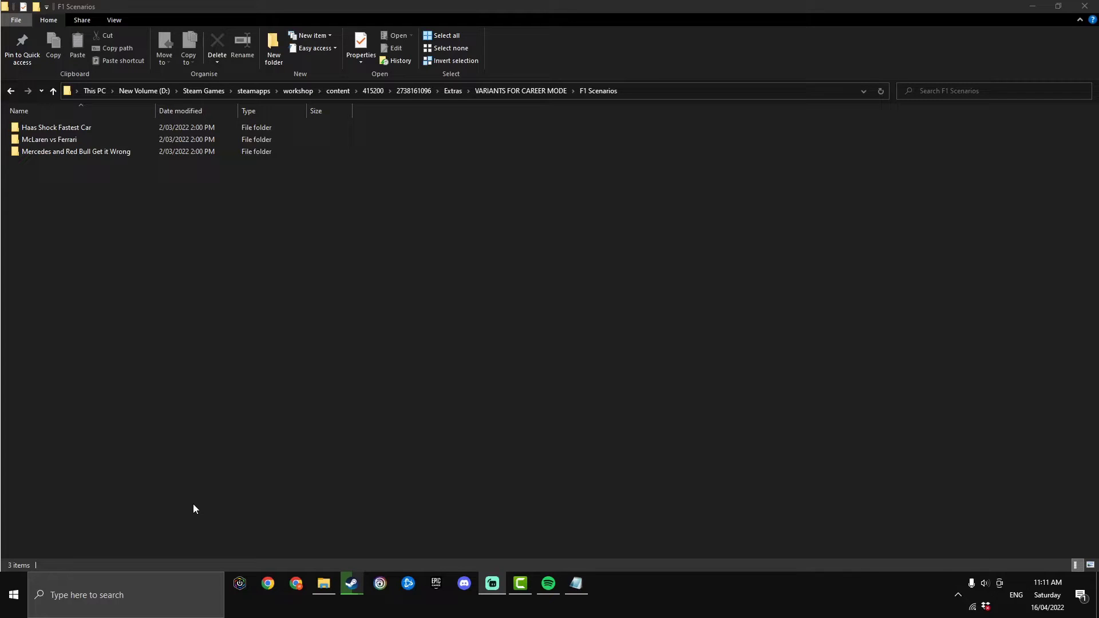
pyautogui.moveTo(667, 95)
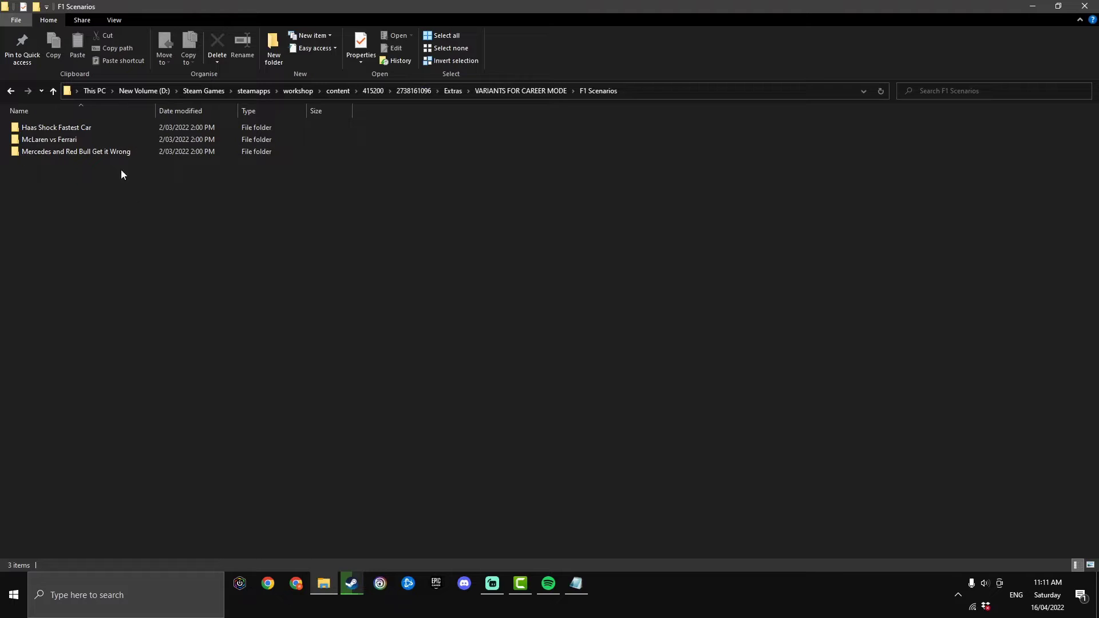
# Step: Launch a second Explorer window and navigate it to the mod's Databases folder
pyautogui.rightClick(323, 582)
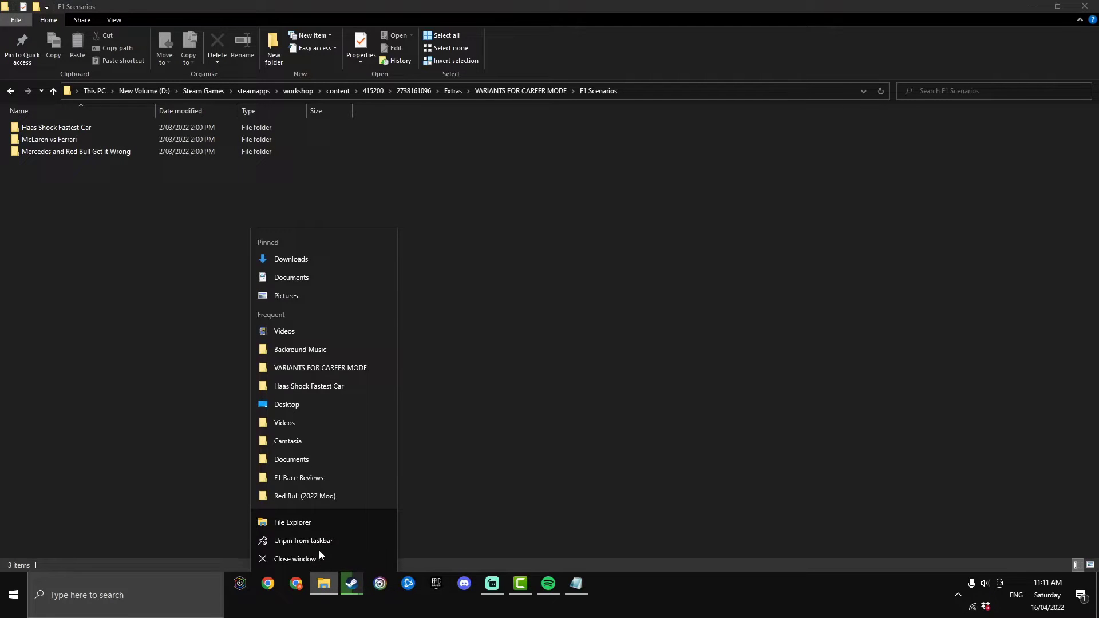
pyautogui.click(291, 522)
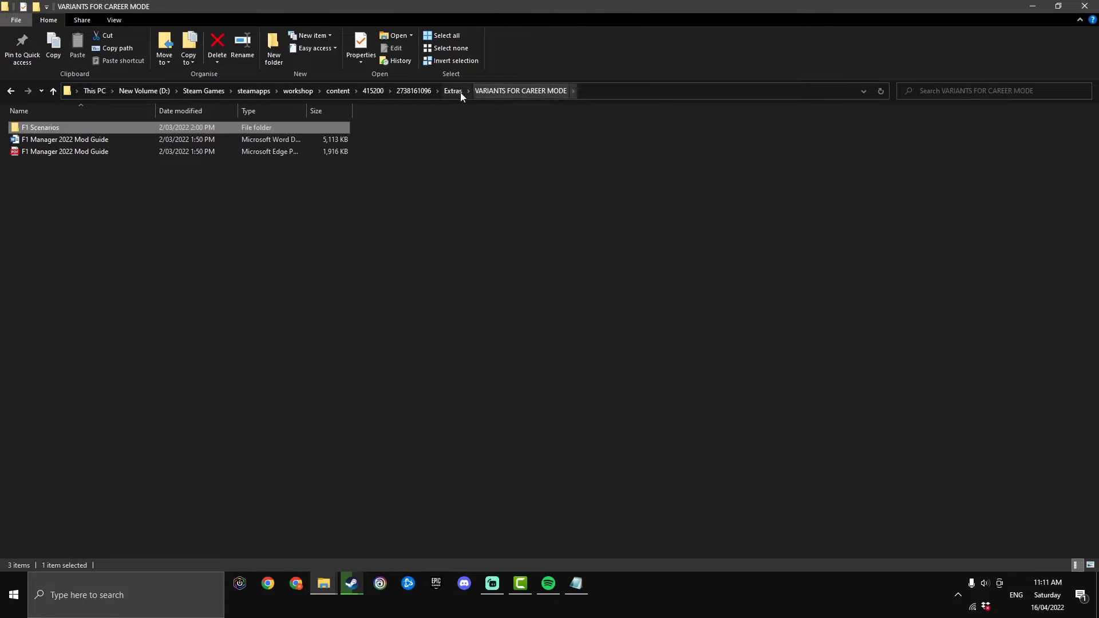
pyautogui.click(452, 90)
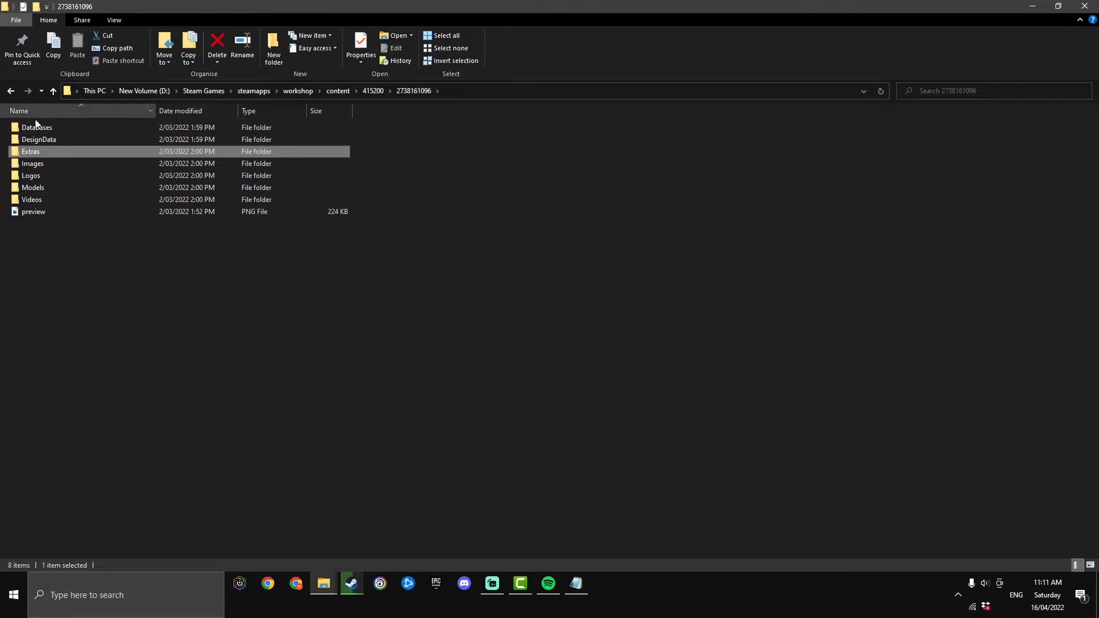
pyautogui.doubleClick(36, 127)
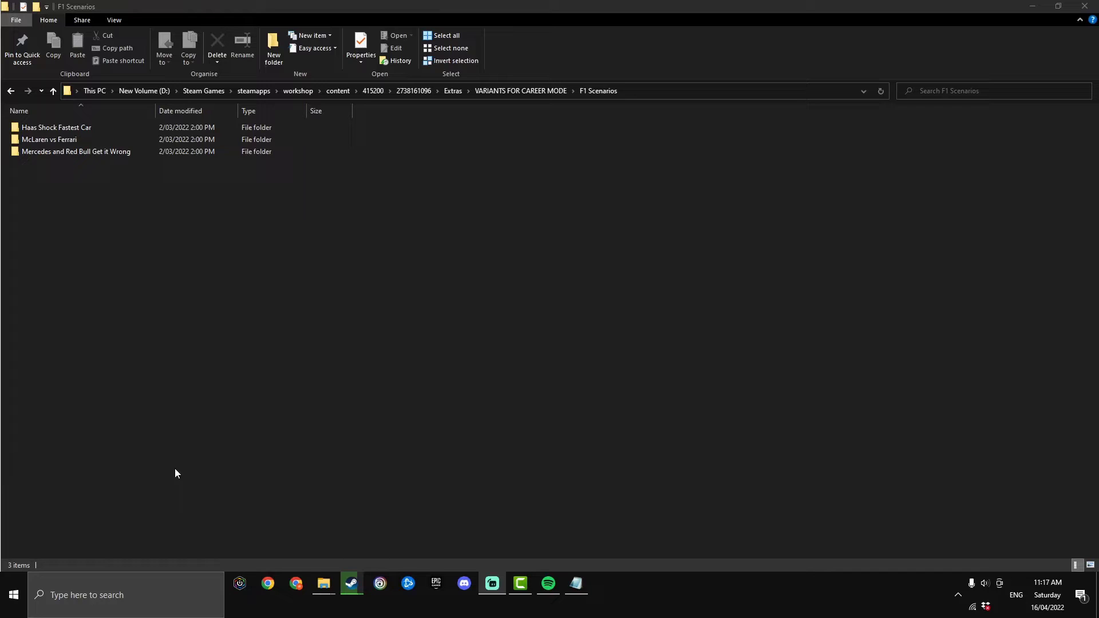
pyautogui.moveTo(147, 285)
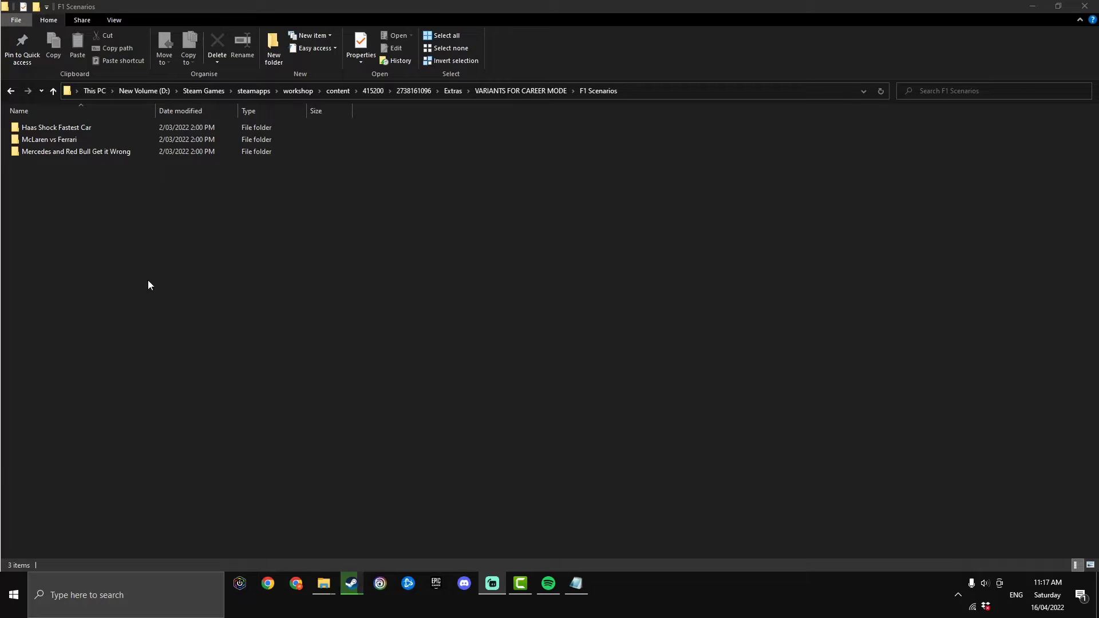
pyautogui.moveTo(322, 583)
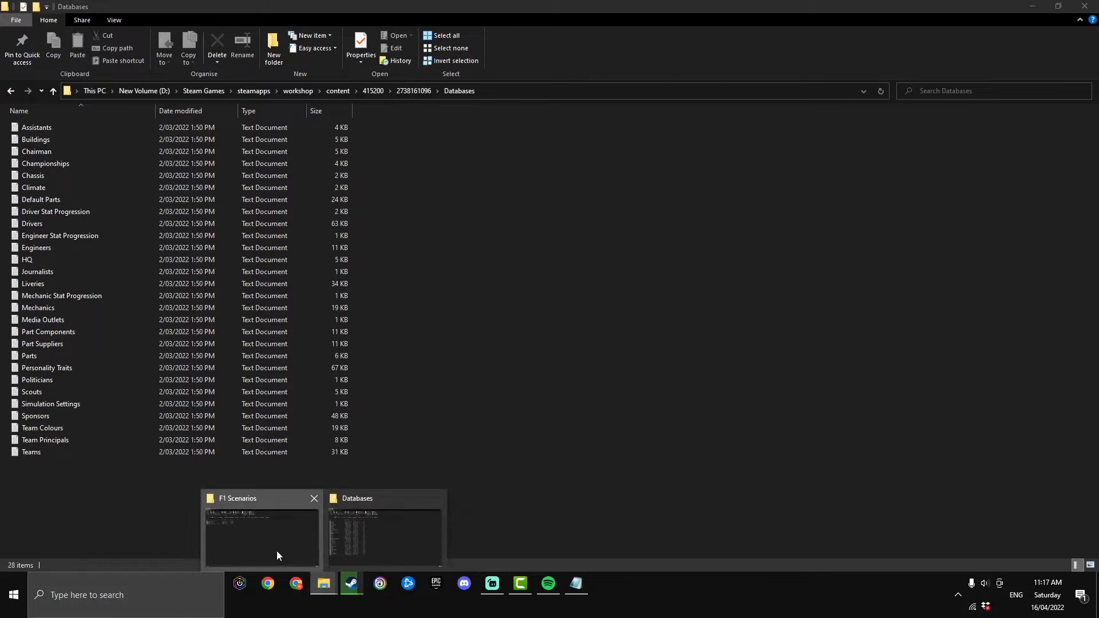
# Step: Copy Default Parts and Teams from the Haas Shock Fastest Car scenario folder
pyautogui.click(260, 533)
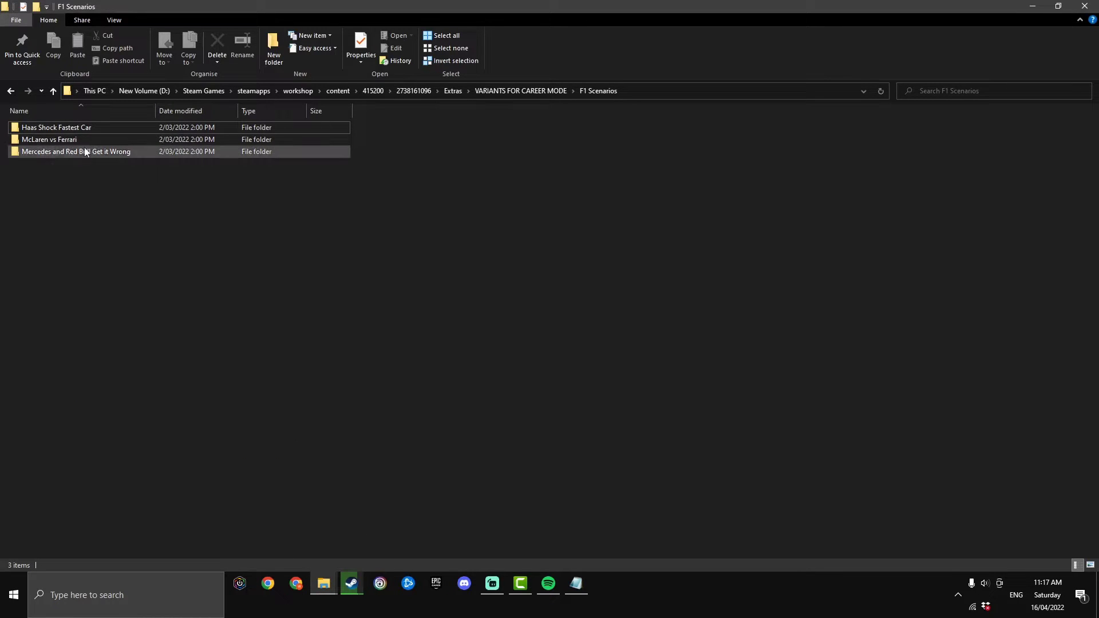
pyautogui.doubleClick(56, 127)
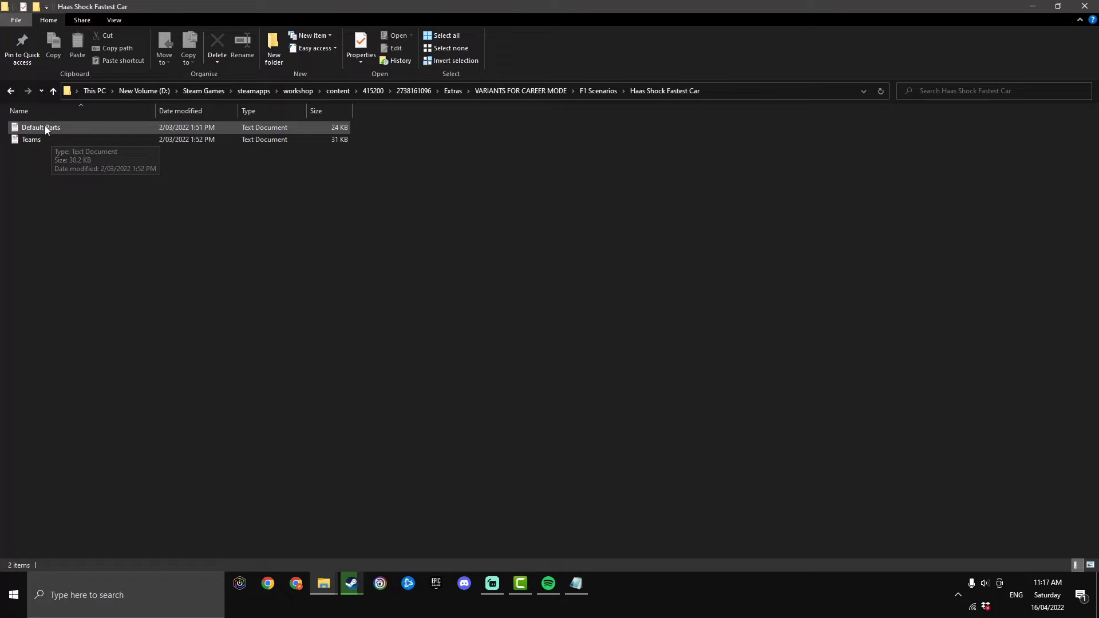
pyautogui.moveTo(53, 139)
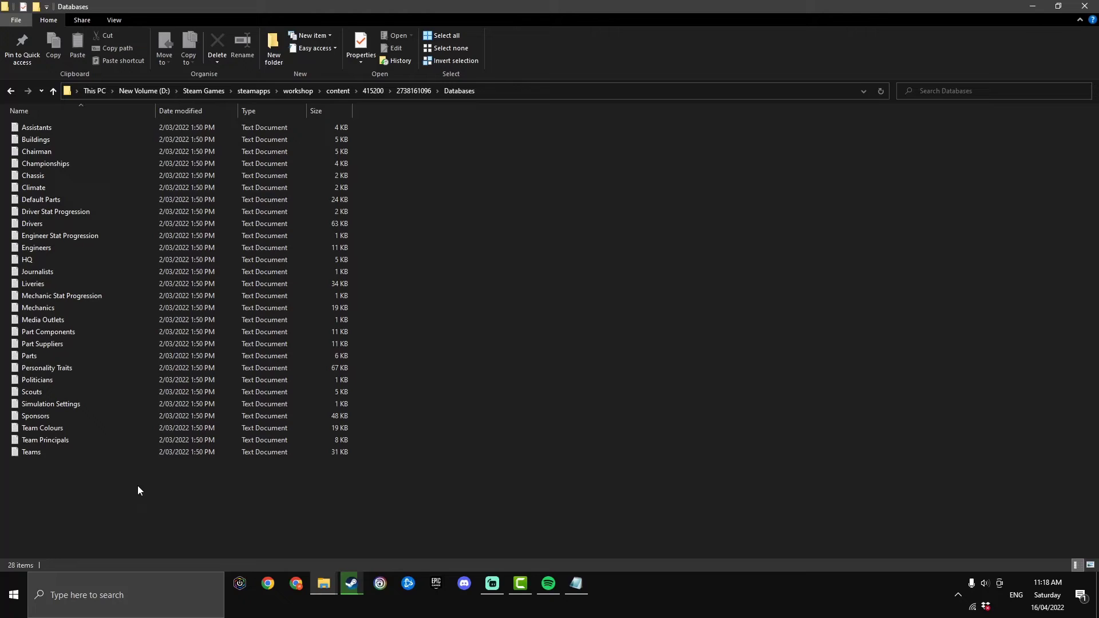
pyautogui.click(31, 453)
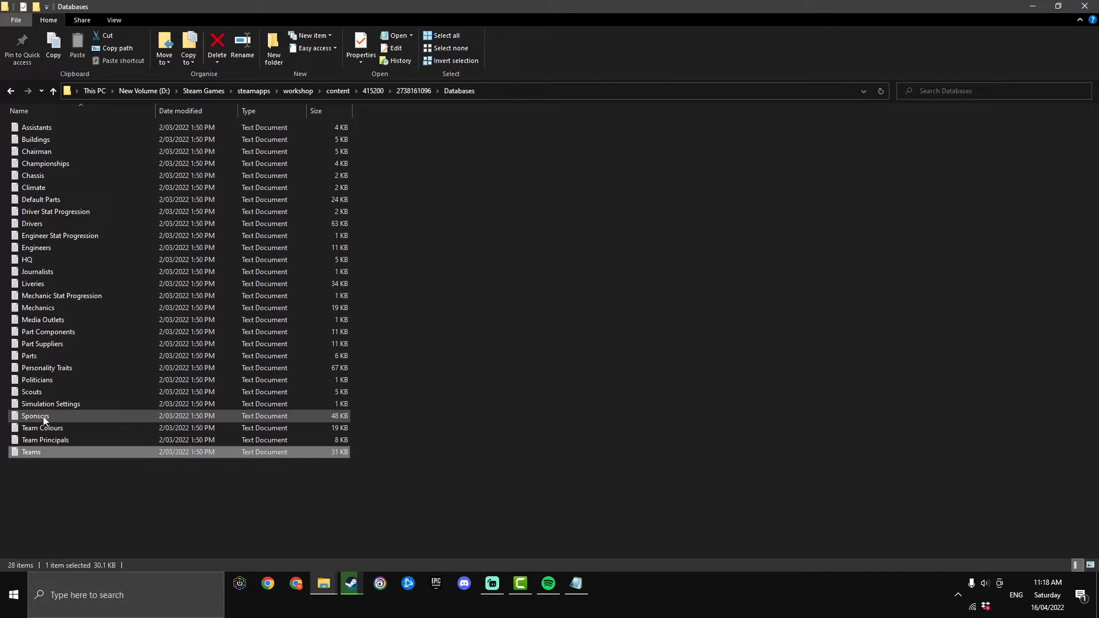
pyautogui.click(40, 199)
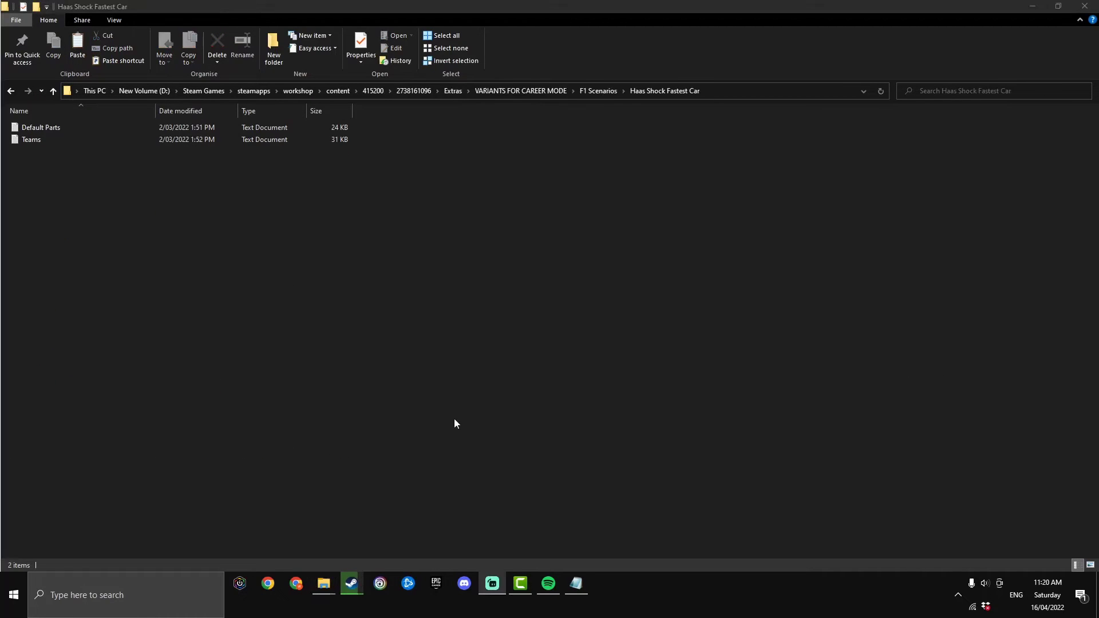
pyautogui.moveTo(69, 190)
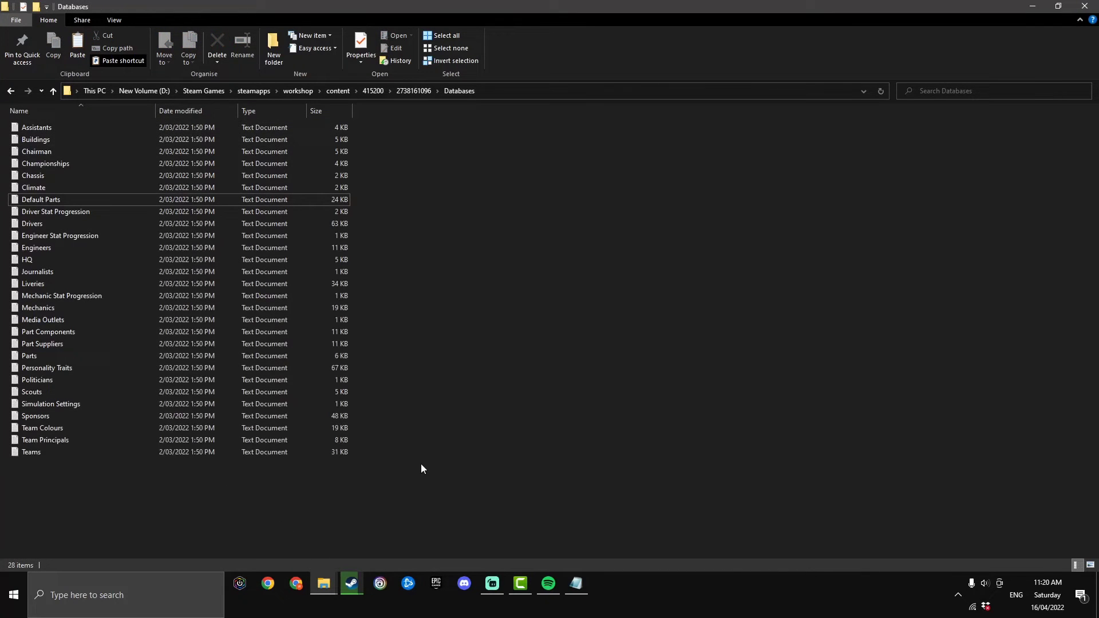
# Step: Paste the Haas files into Databases, replacing the existing versions
pyautogui.rightClick(421, 468)
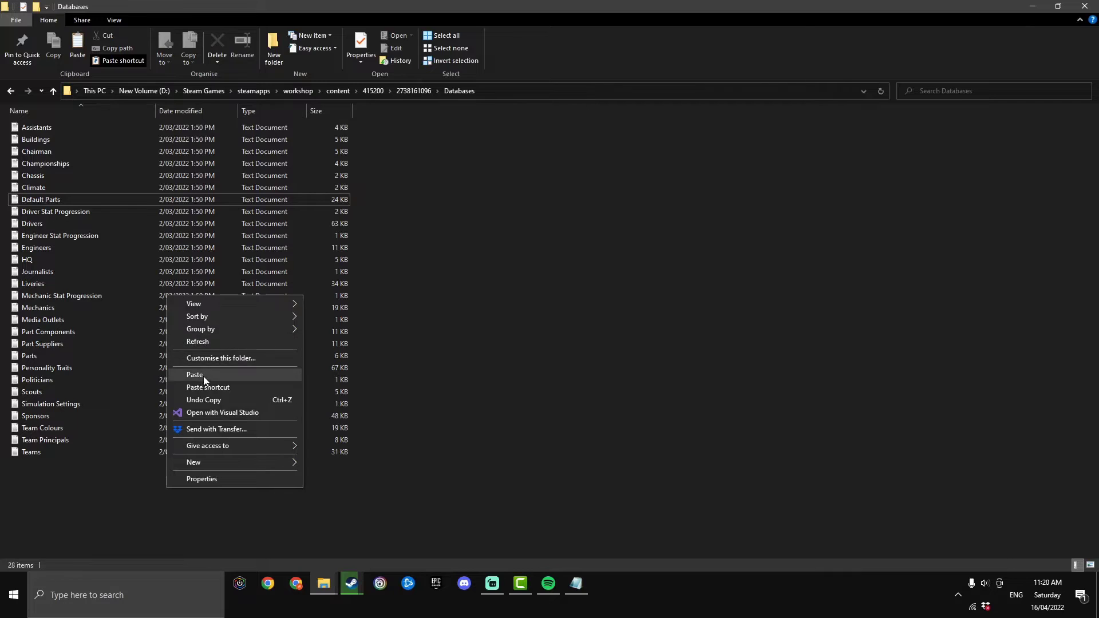
pyautogui.click(194, 374)
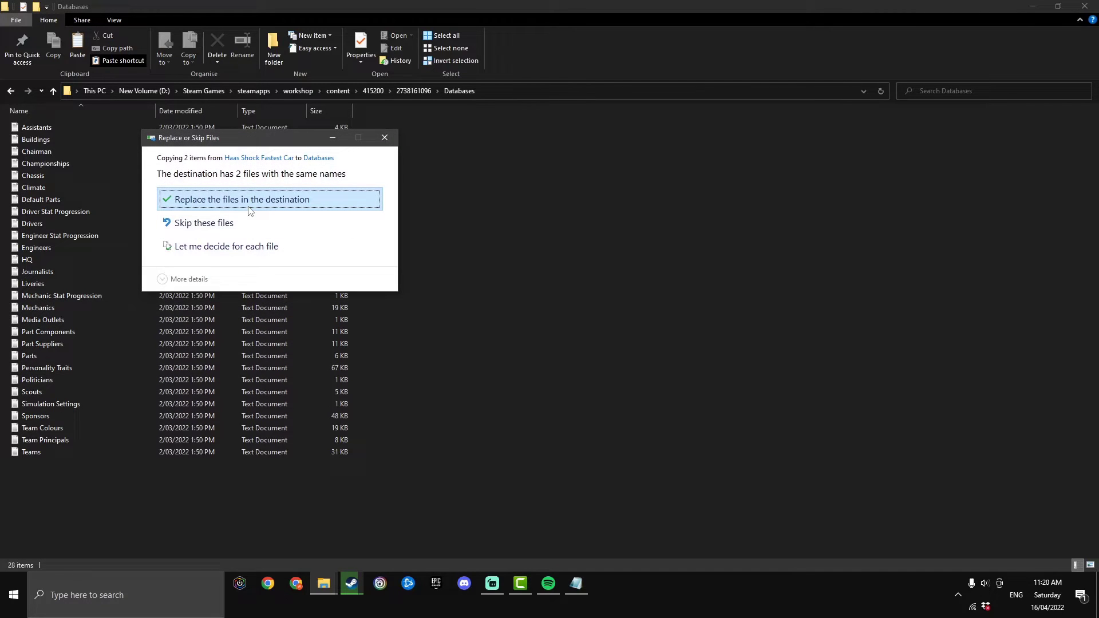
pyautogui.click(240, 199)
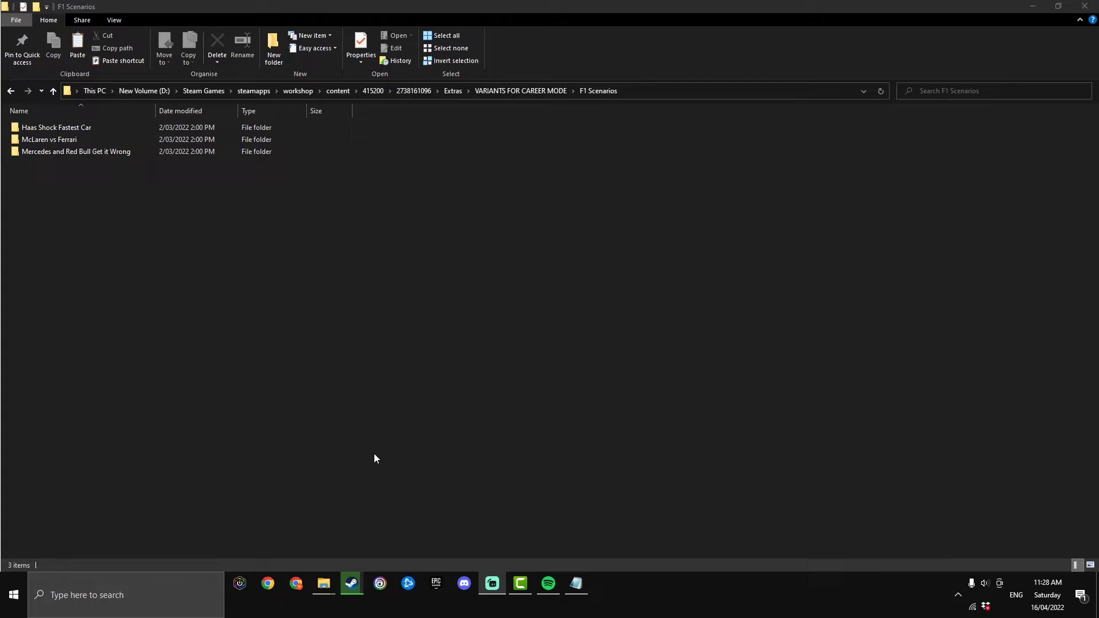
pyautogui.moveTo(365, 453)
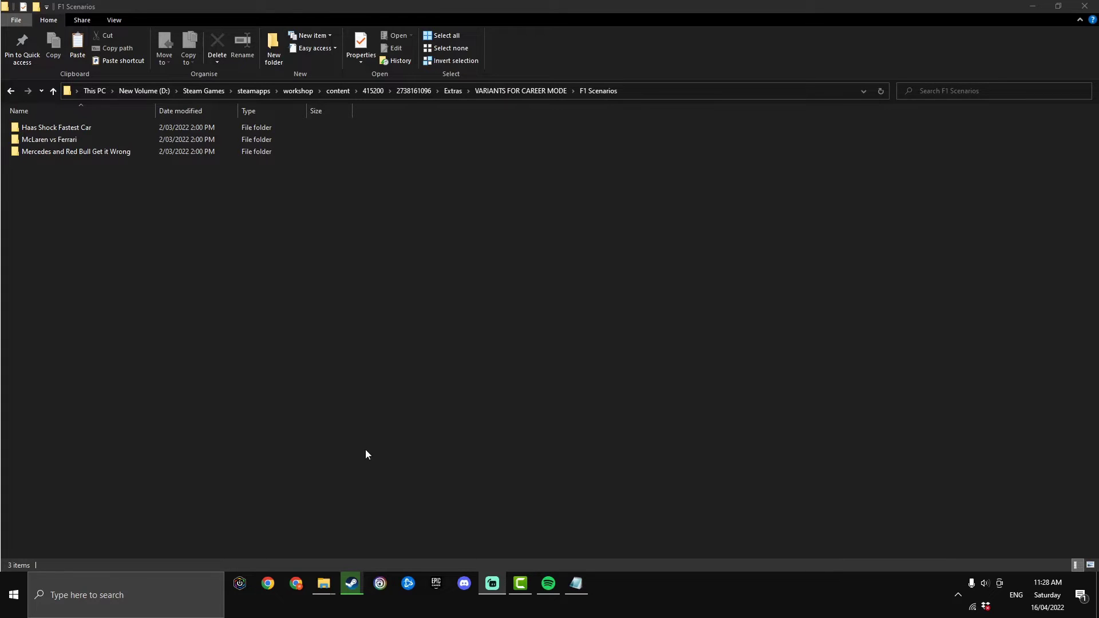
pyautogui.moveTo(397, 452)
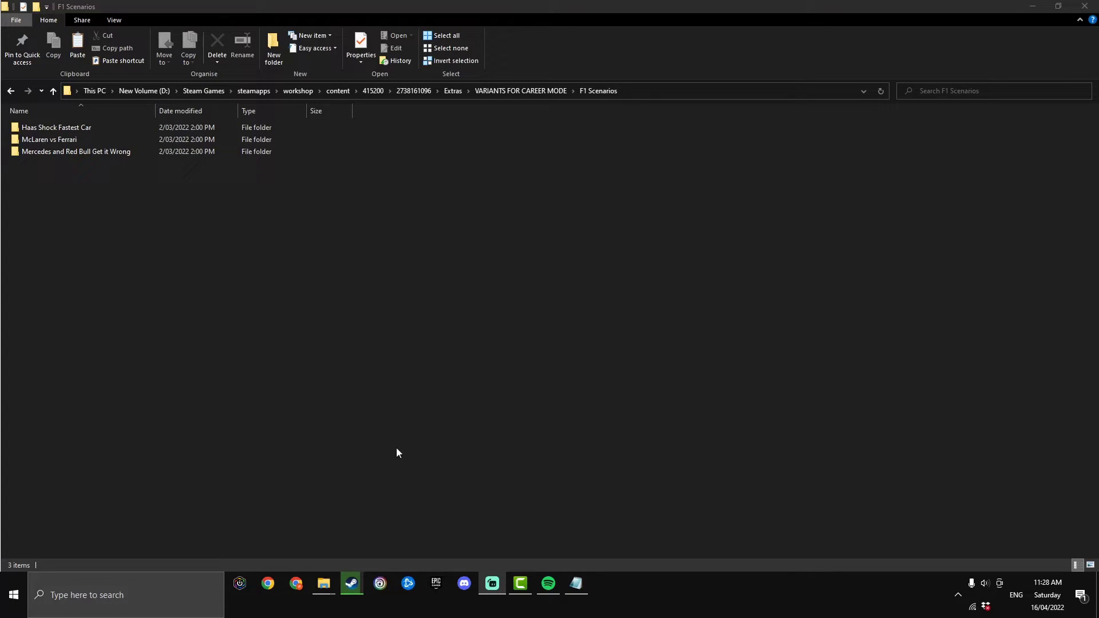
pyautogui.moveTo(322, 583)
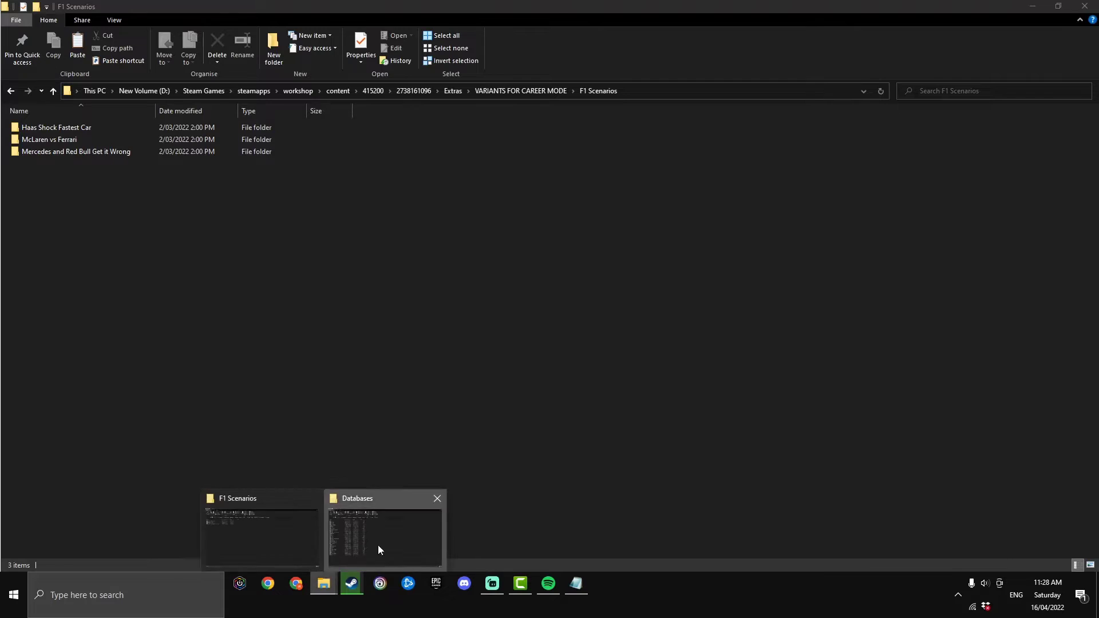
# Step: Copy the Default Parts file from the McLaren vs Ferrari scenario folder
pyautogui.click(384, 529)
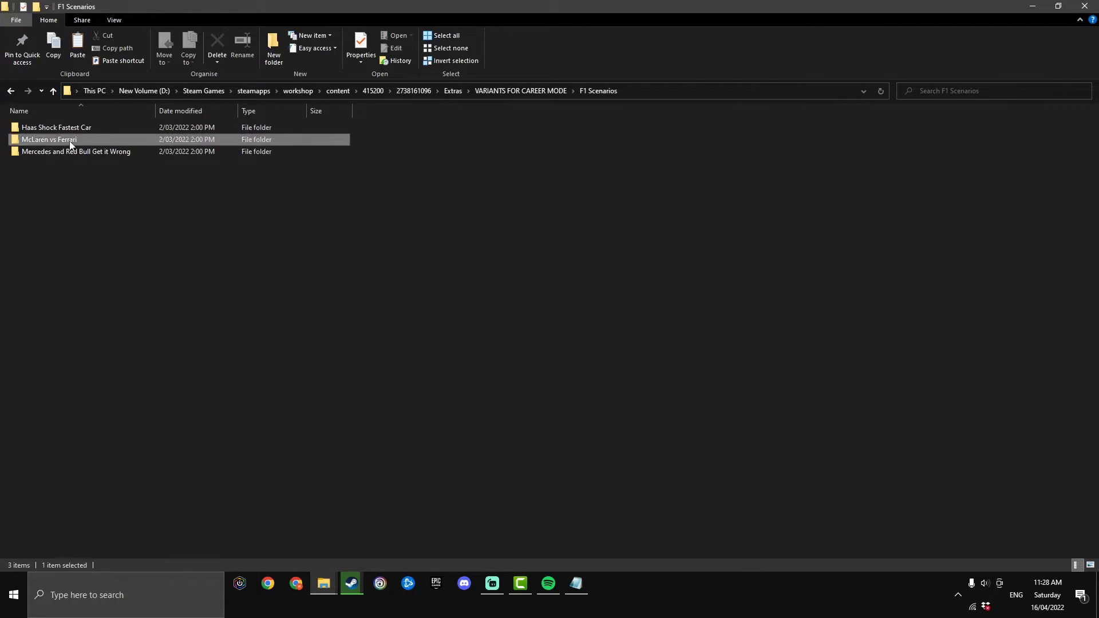
pyautogui.doubleClick(48, 140)
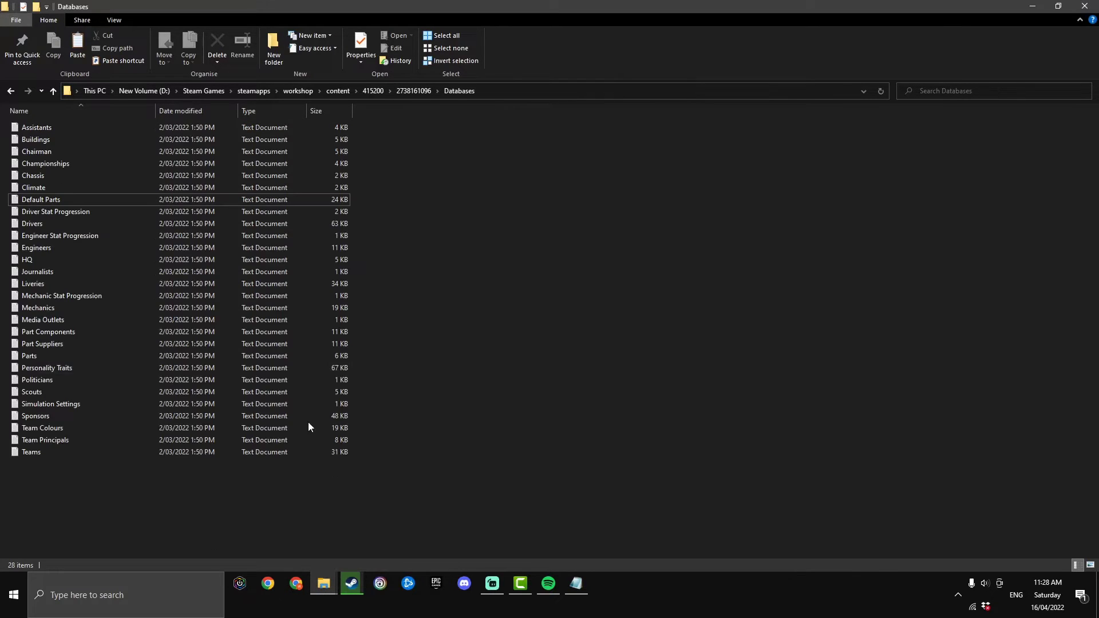
pyautogui.rightClick(41, 200)
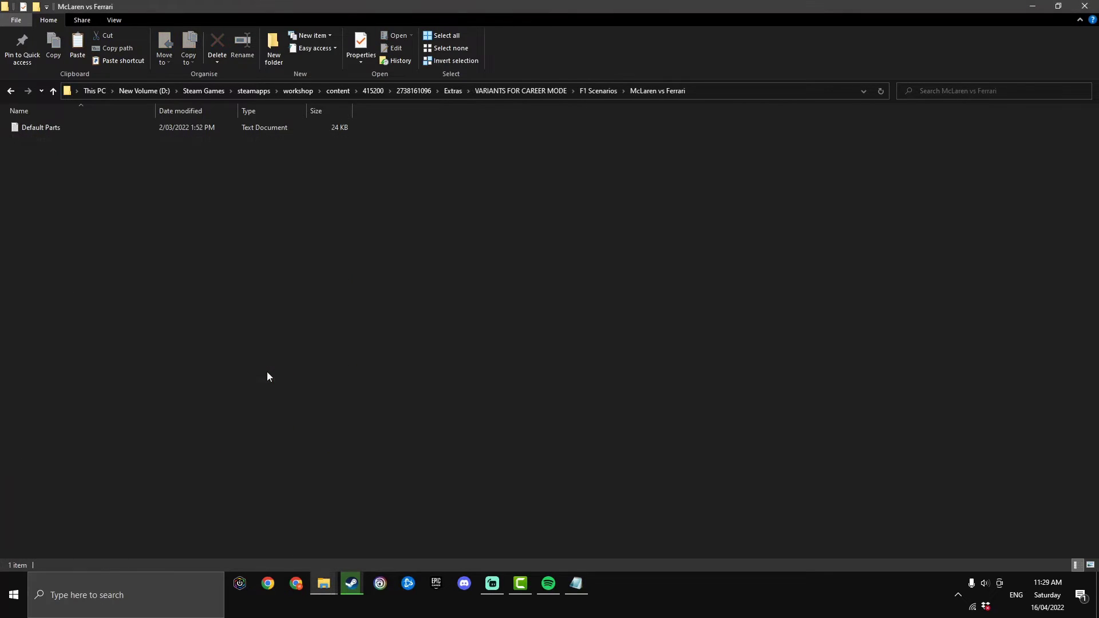
pyautogui.click(40, 127)
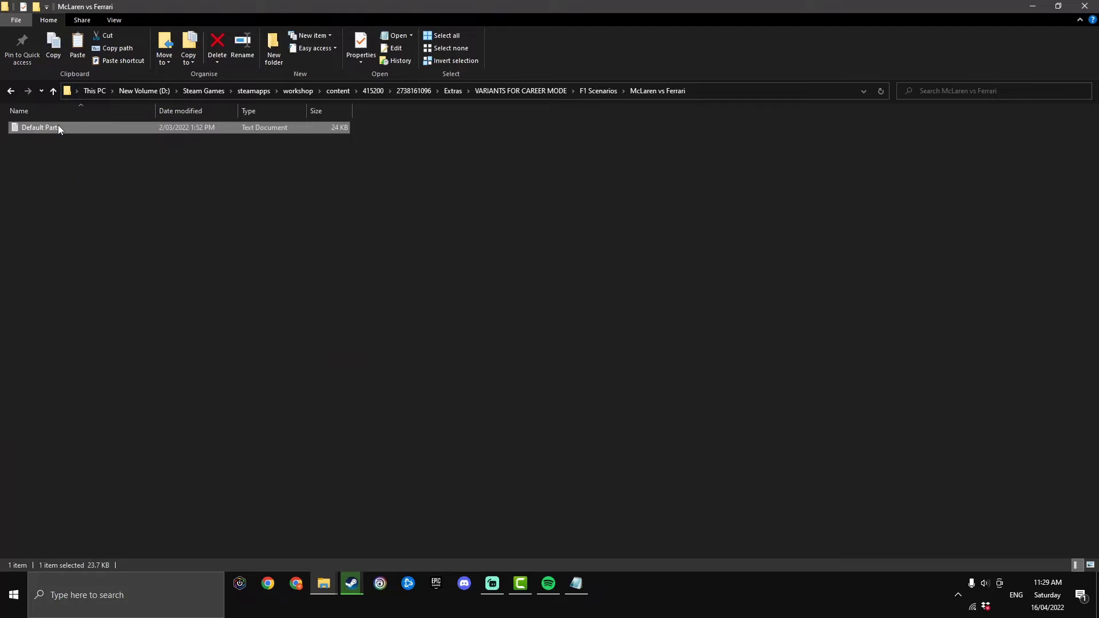
pyautogui.moveTo(279, 530)
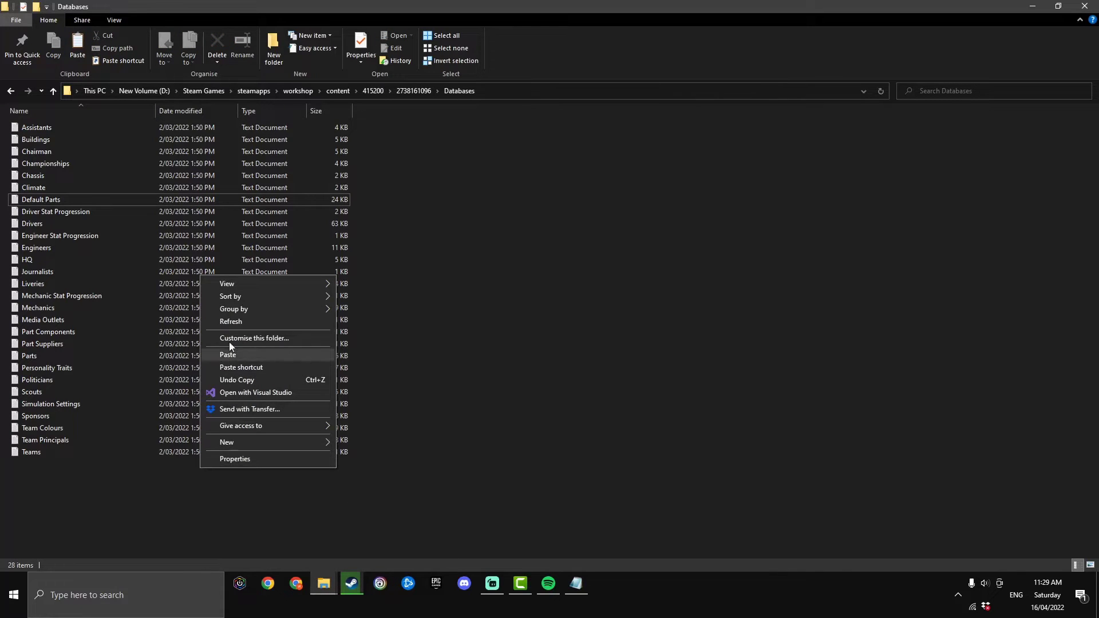
# Step: Paste it into Databases, replacing the existing Default Parts file
pyautogui.click(228, 355)
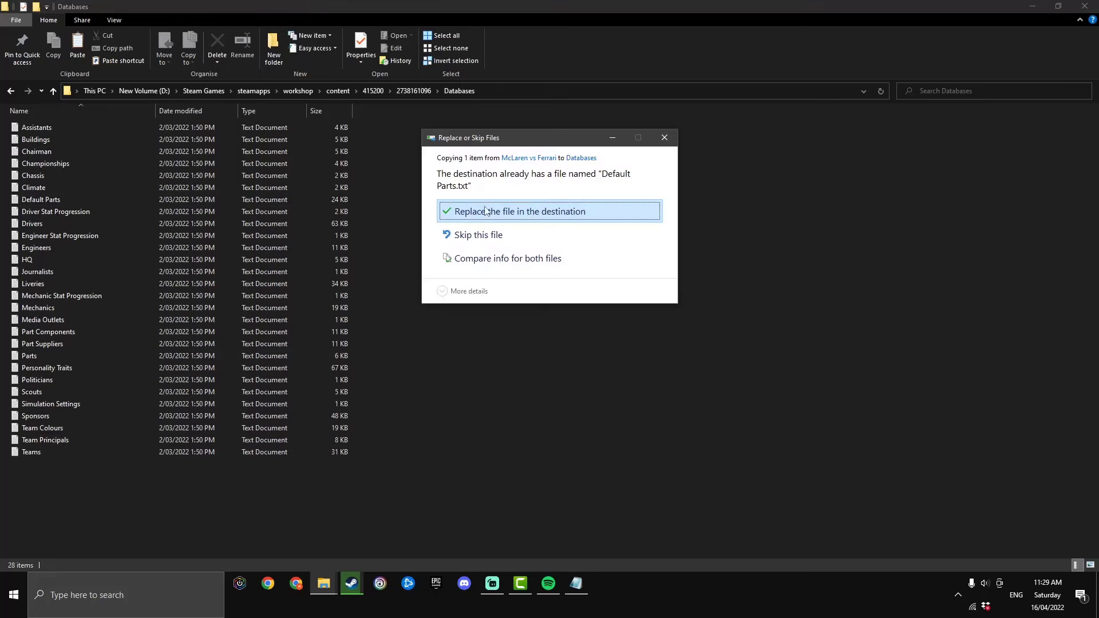
pyautogui.click(515, 212)
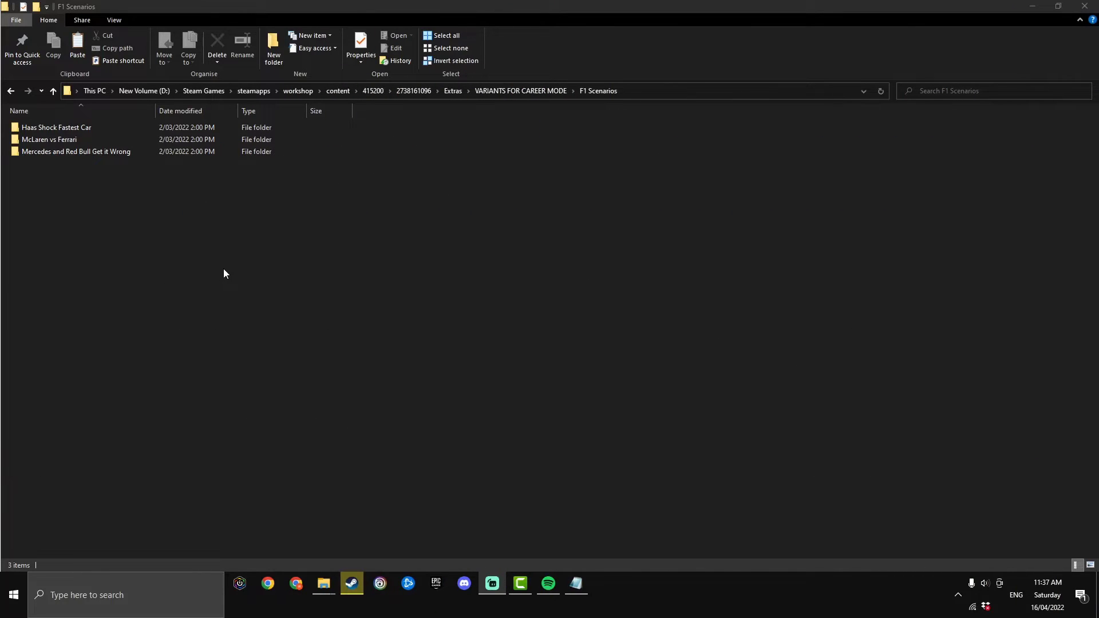
pyautogui.moveTo(322, 582)
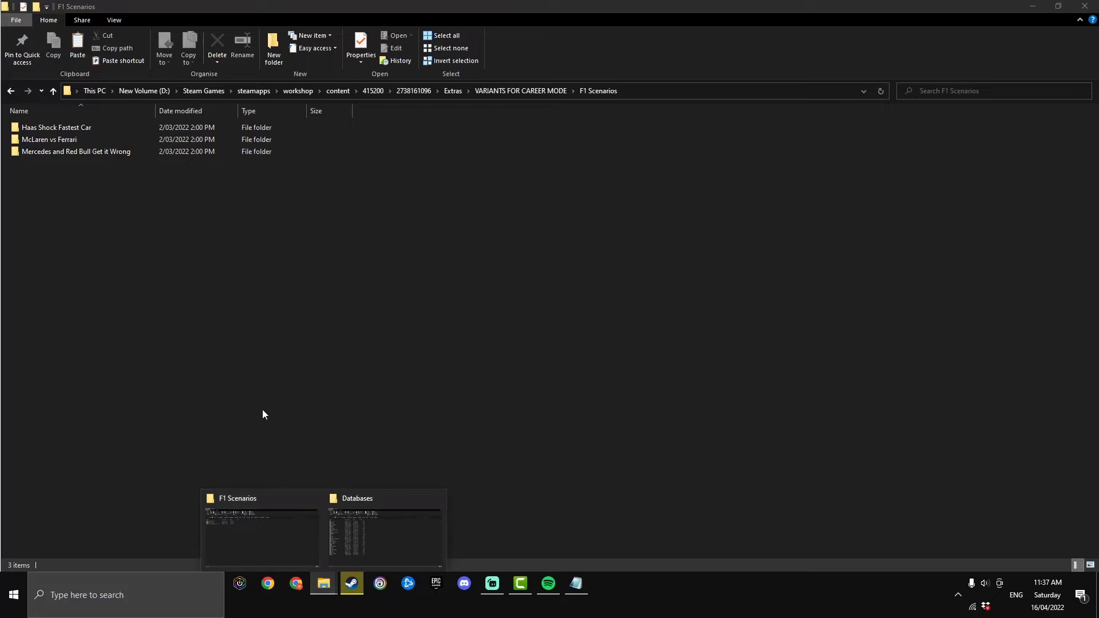
# Step: Copy the Default Parts file from the Mercedes and Red Bull Get it Wrong folder
pyautogui.click(384, 532)
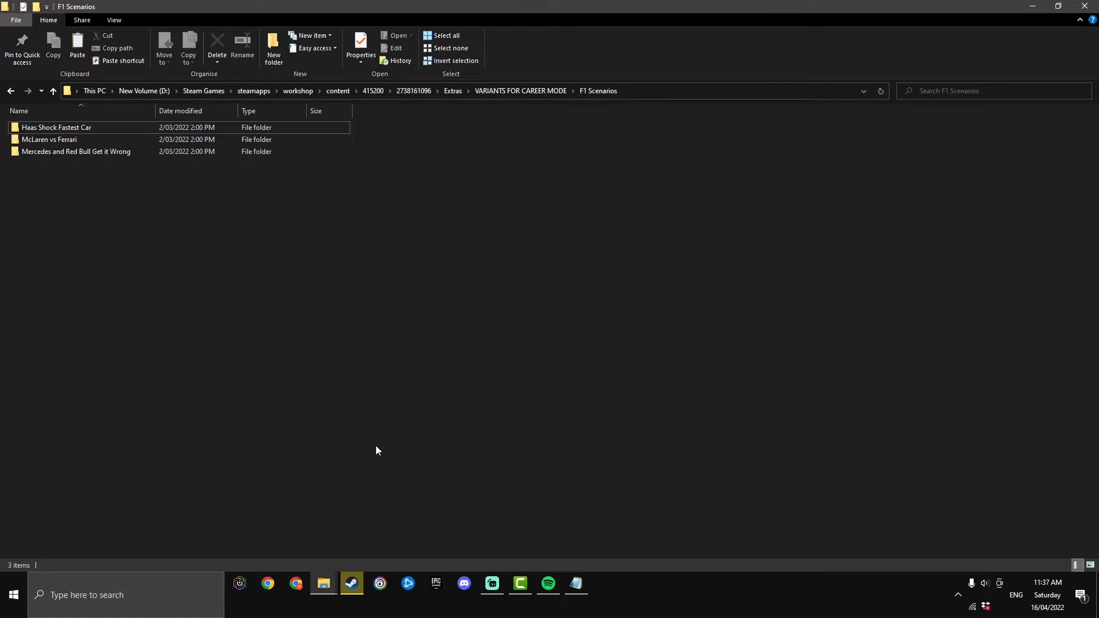
pyautogui.click(76, 152)
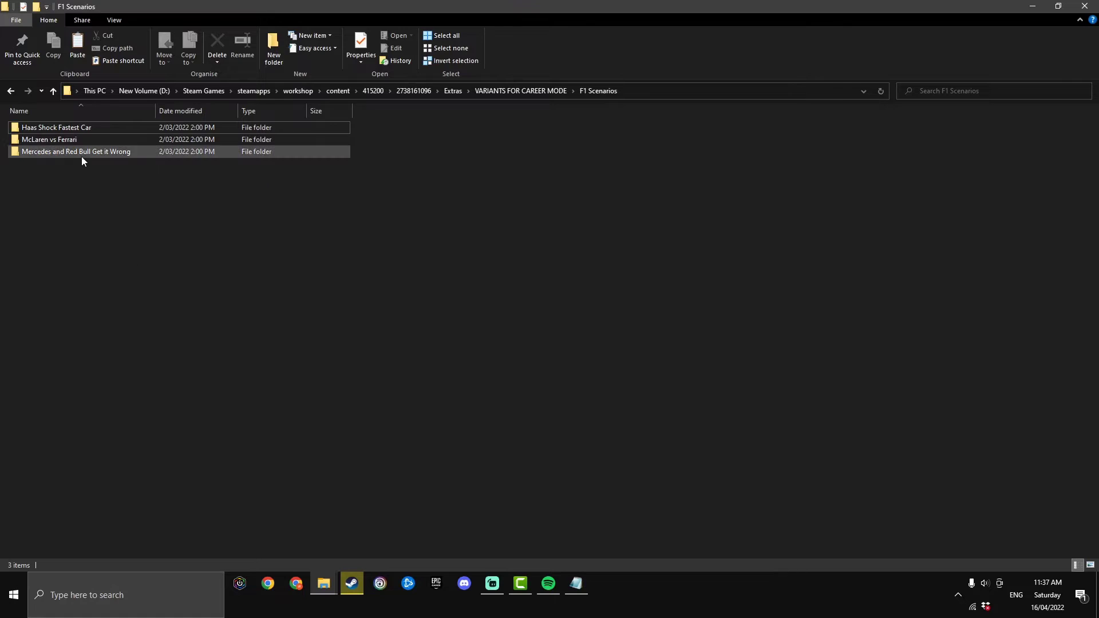
pyautogui.doubleClick(76, 151)
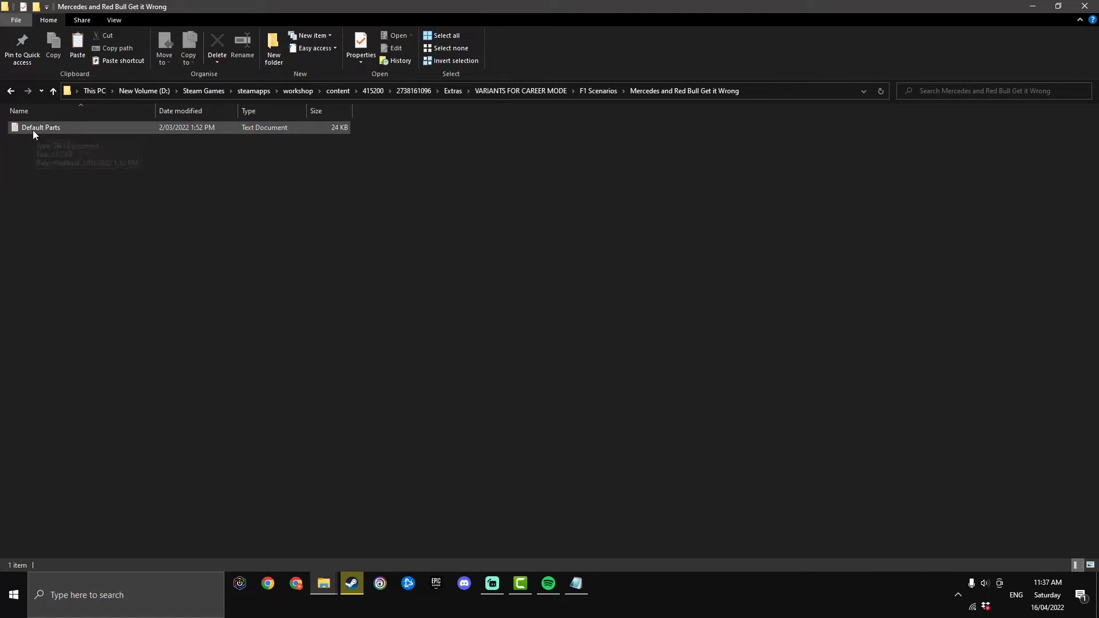
pyautogui.moveTo(322, 583)
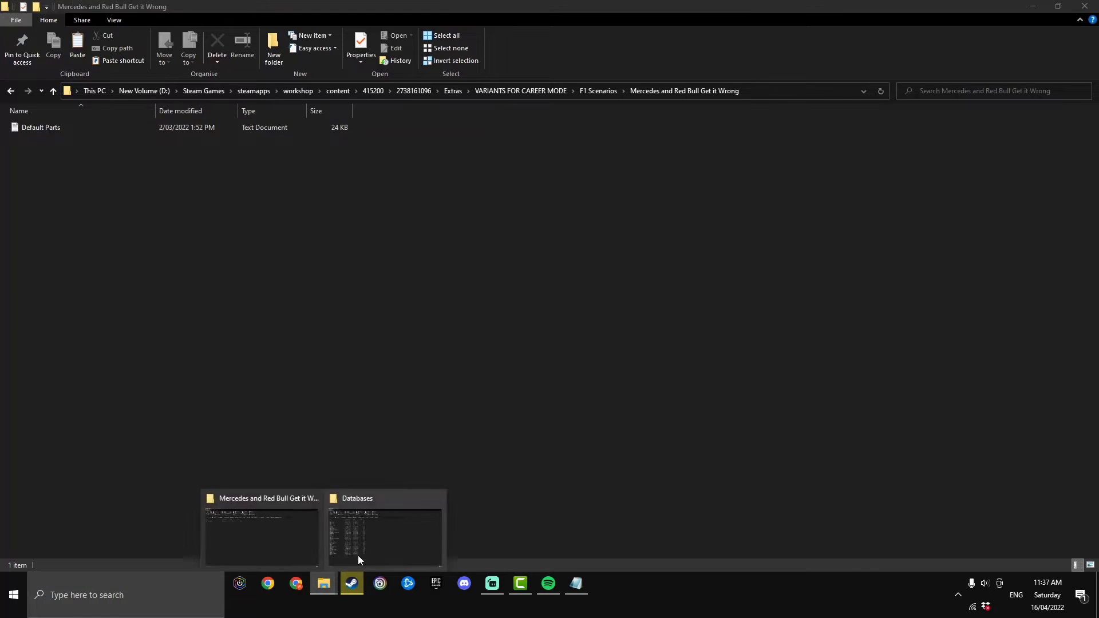
pyautogui.click(384, 536)
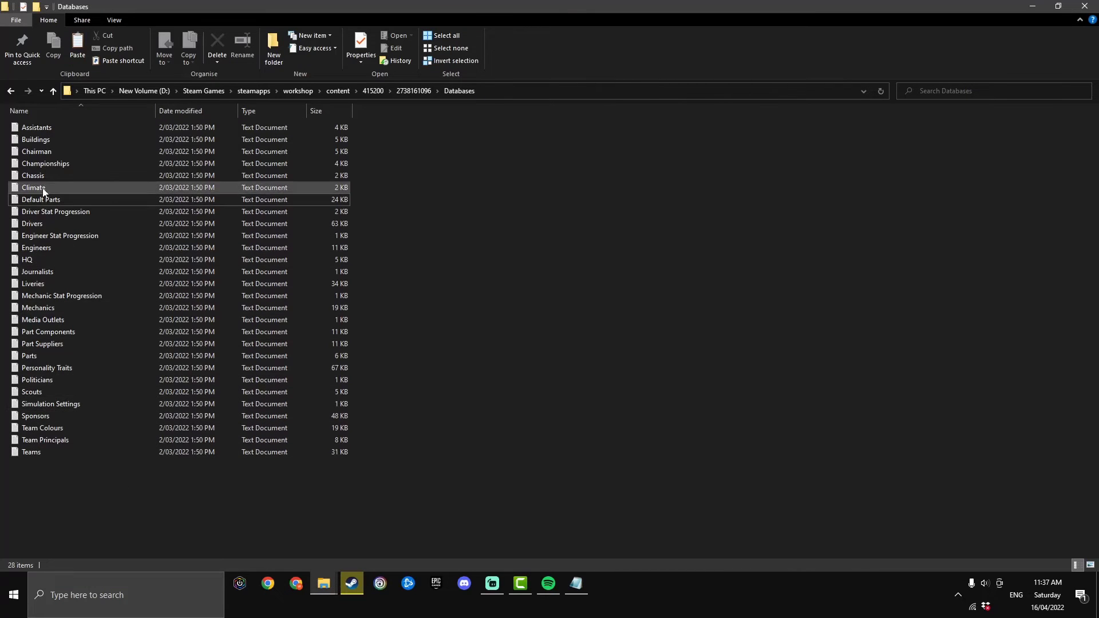
pyautogui.rightClick(40, 199)
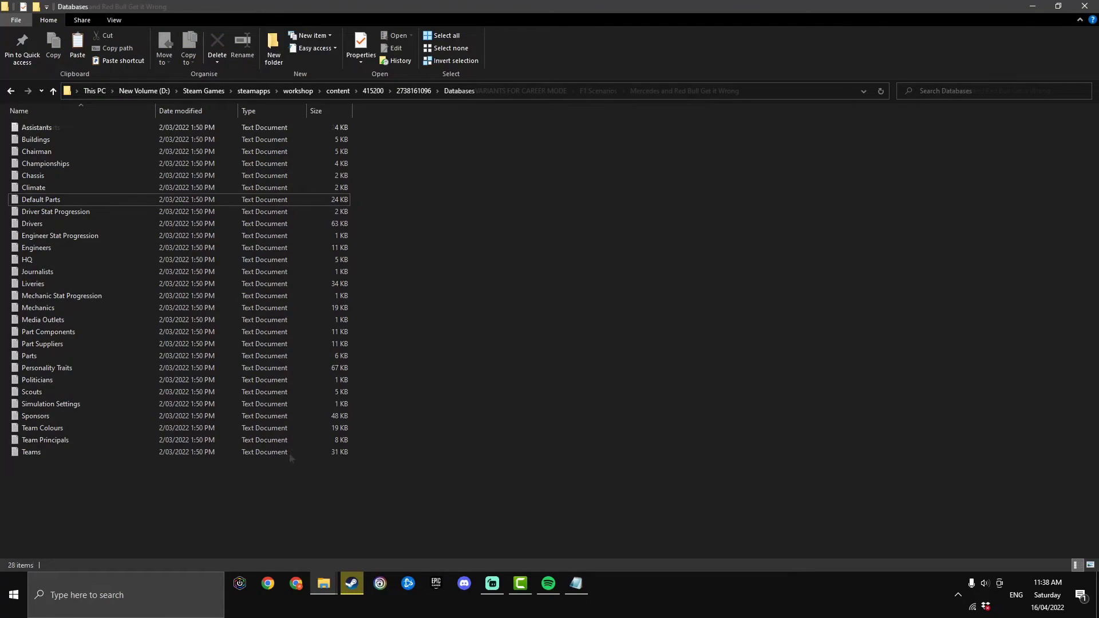
# Step: Paste it into Databases, replacing the existing Default Parts file
pyautogui.click(683, 90)
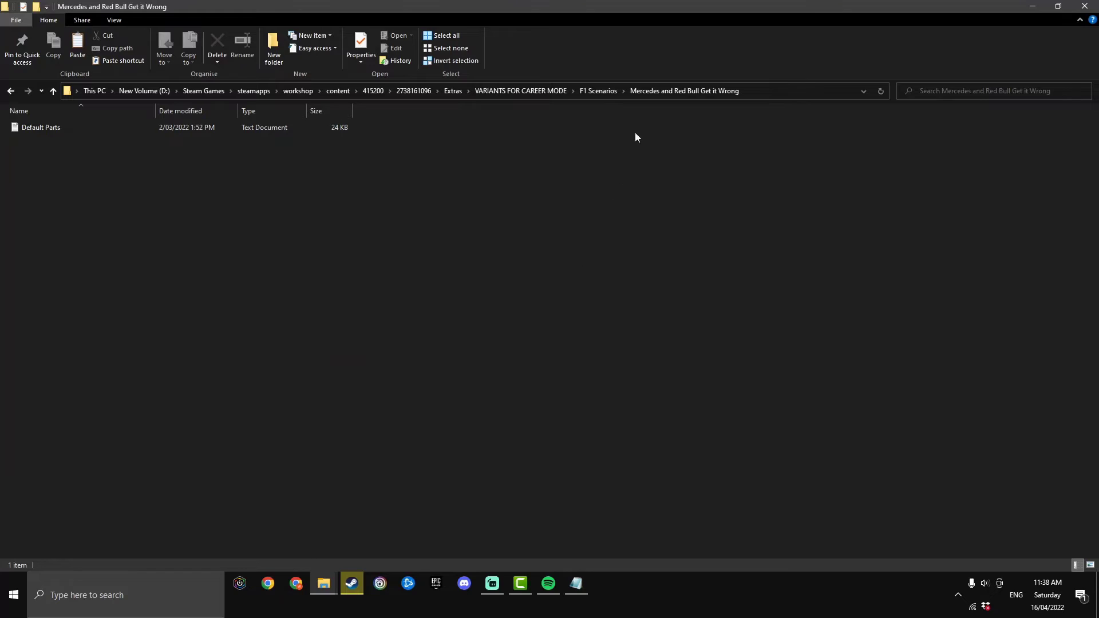
pyautogui.click(41, 128)
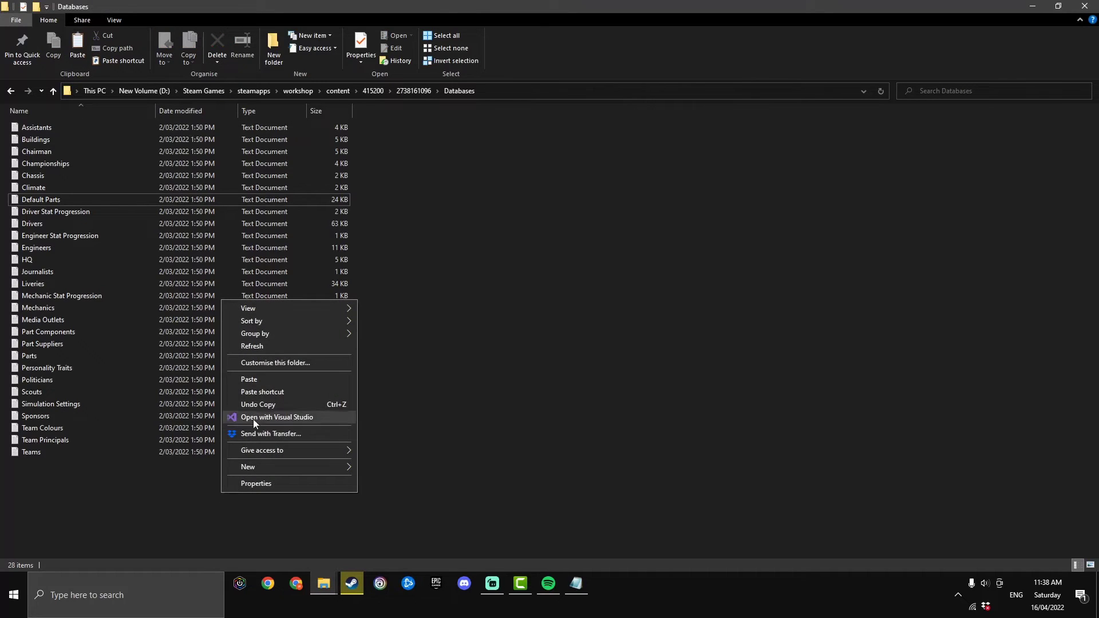
pyautogui.click(249, 379)
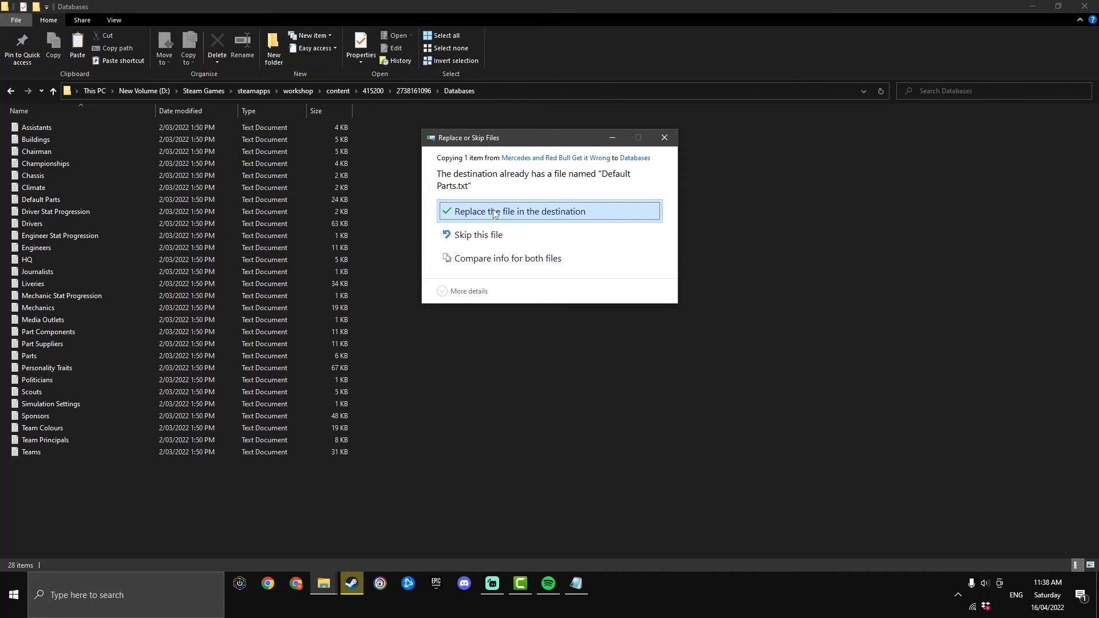
pyautogui.click(517, 211)
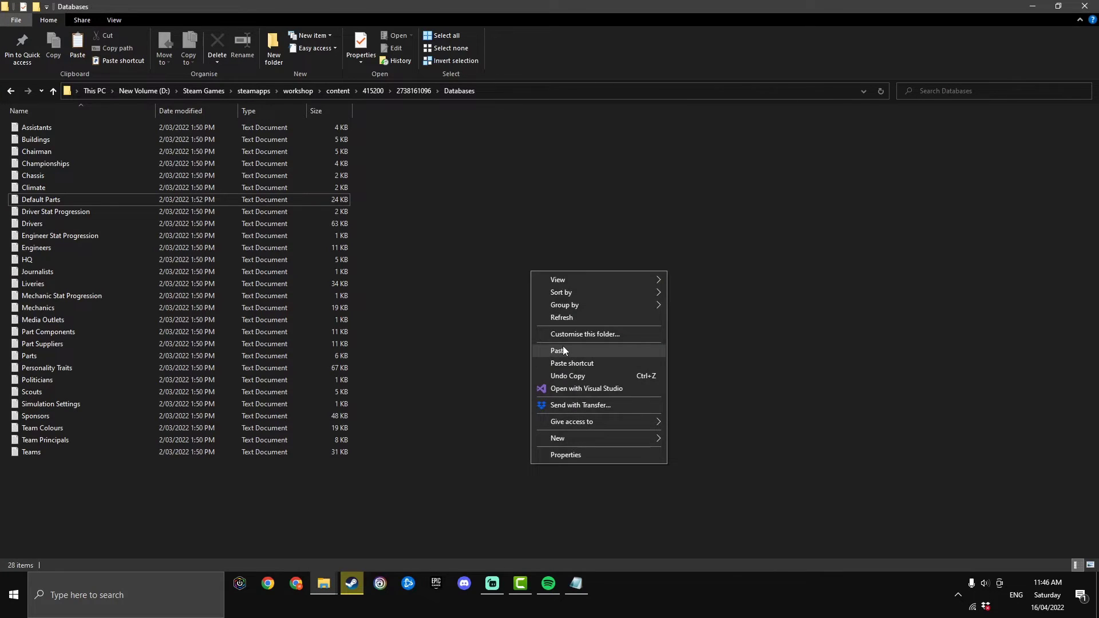
# Step: Paste the Desktop backups of Default Parts and Teams into Databases, overwriting the scenario versions
pyautogui.click(558, 351)
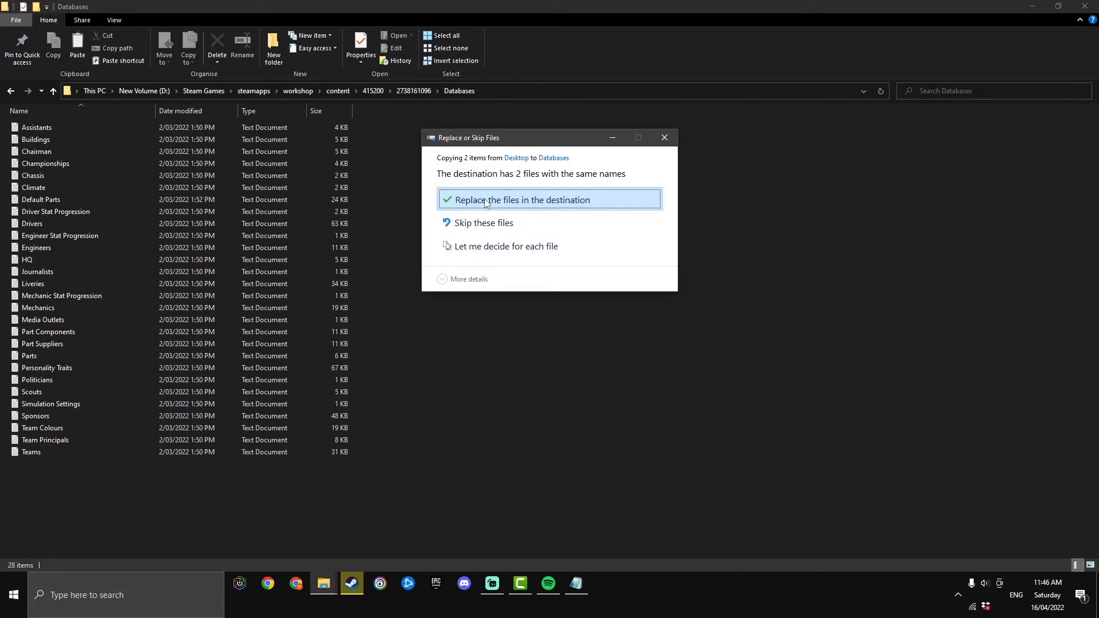
pyautogui.click(521, 200)
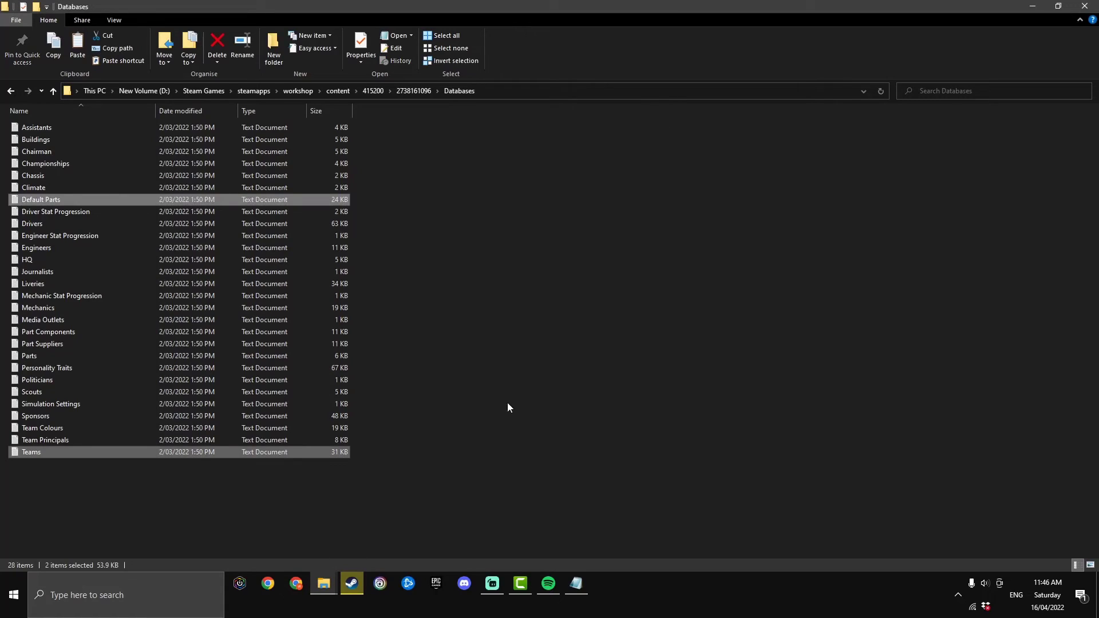
pyautogui.click(506, 403)
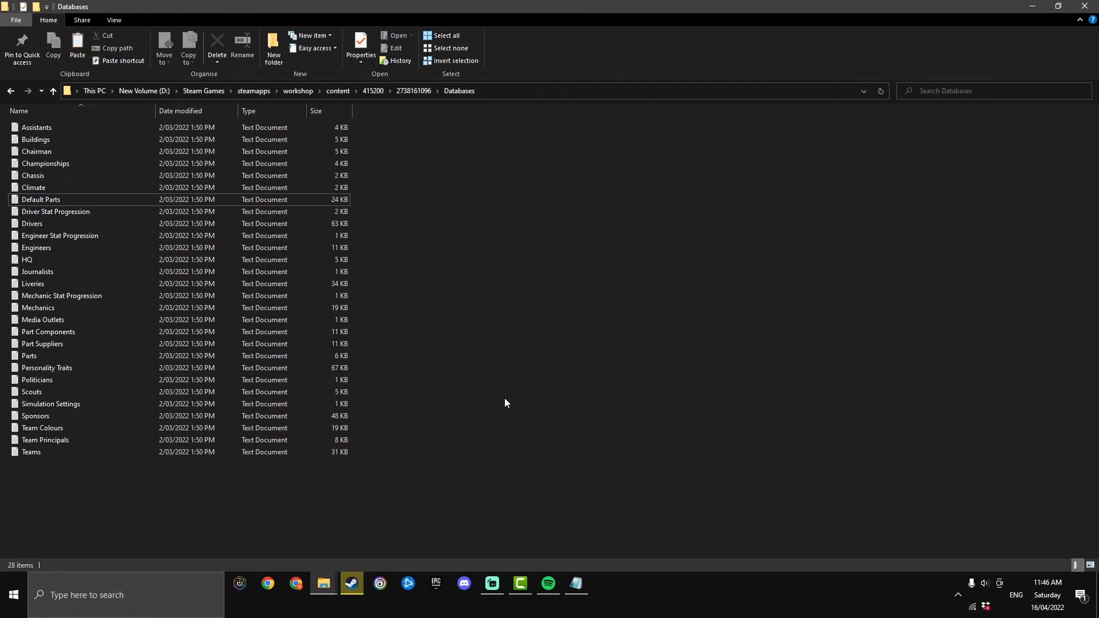